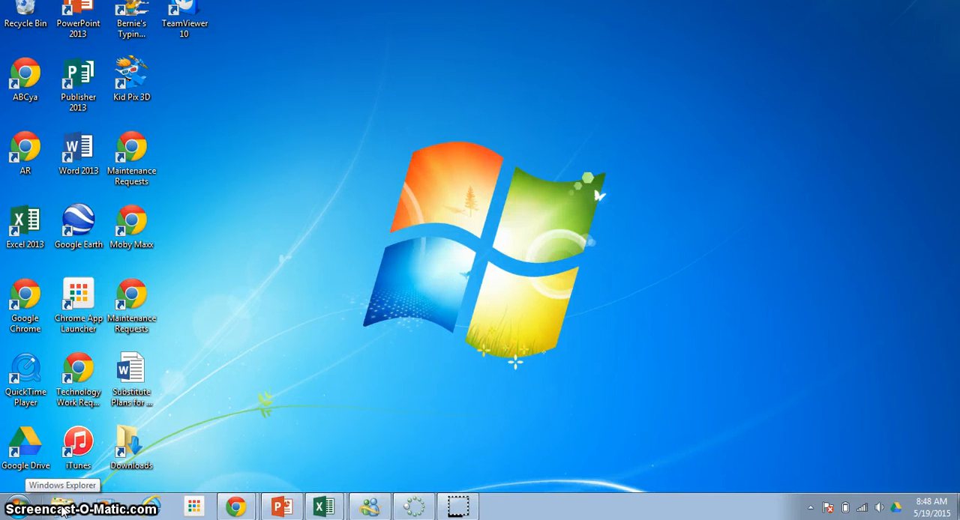
Open Windows Explorer from the taskbar to show the Libraries window
click(60, 507)
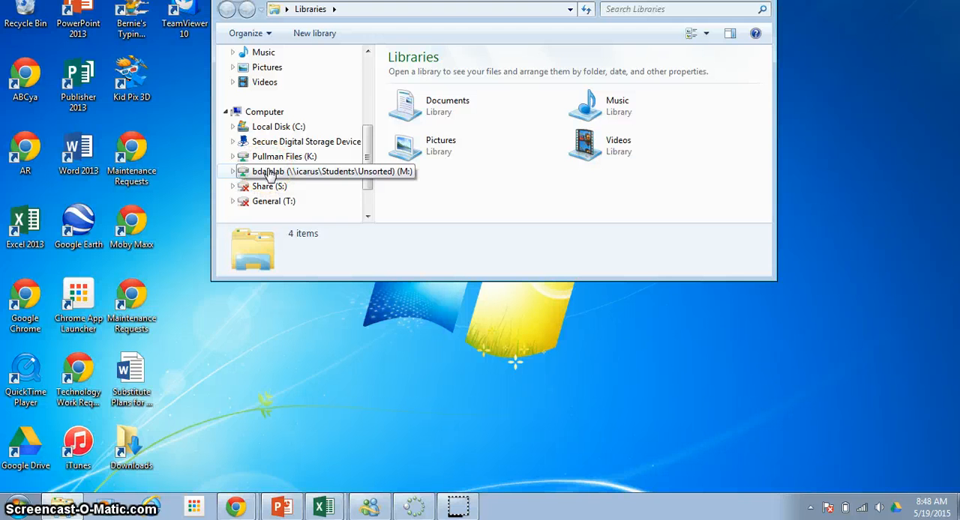
Browse M: drive > 1st Grade Computers > class folder > student folder and select the Butterfly Life Cycle file
double_click(323, 171)
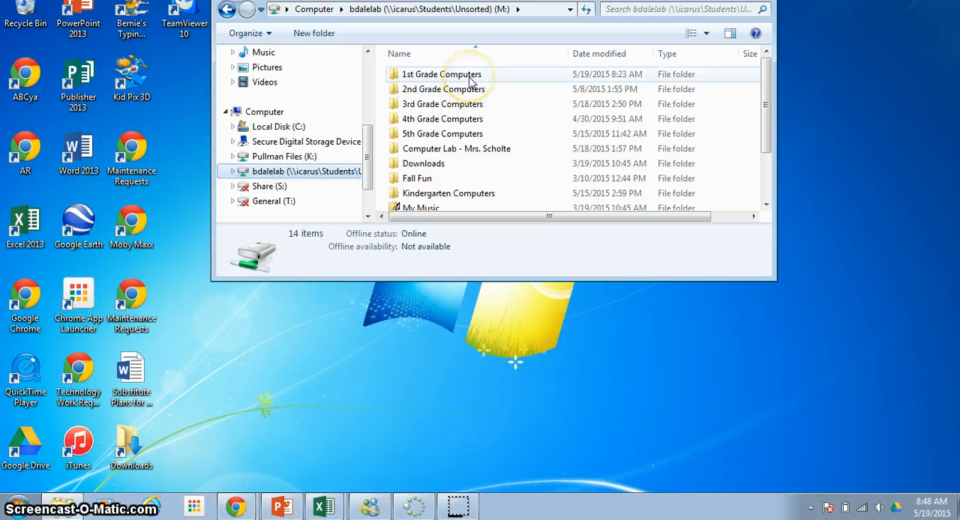
click(440, 73)
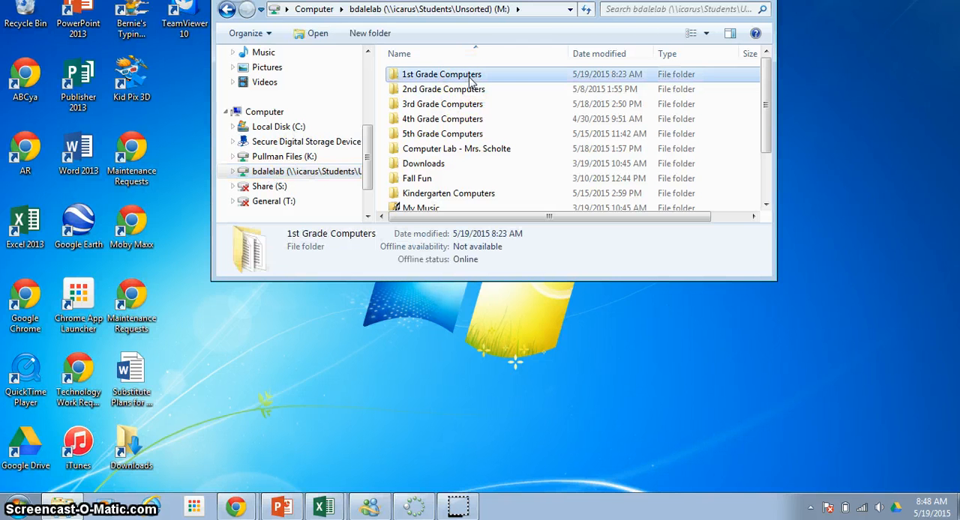
double_click(441, 73)
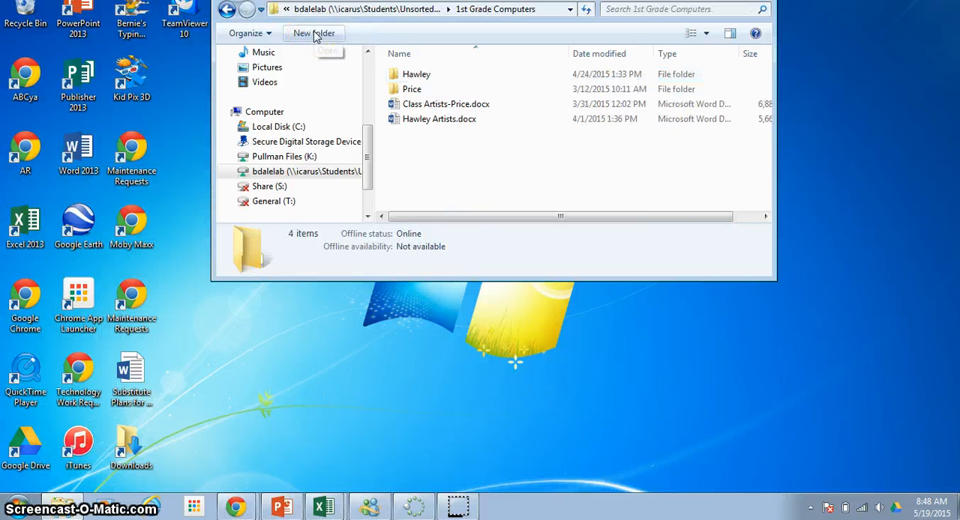
click(412, 89)
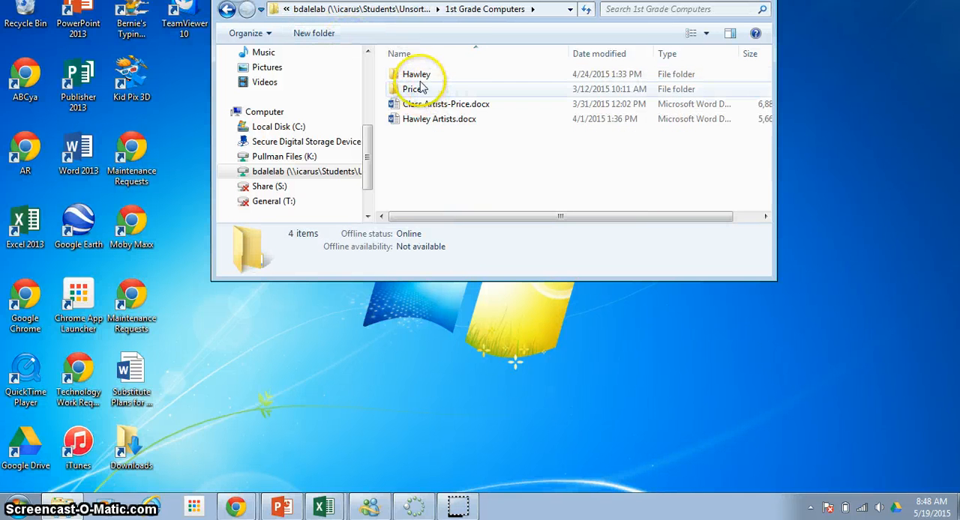
click(417, 74)
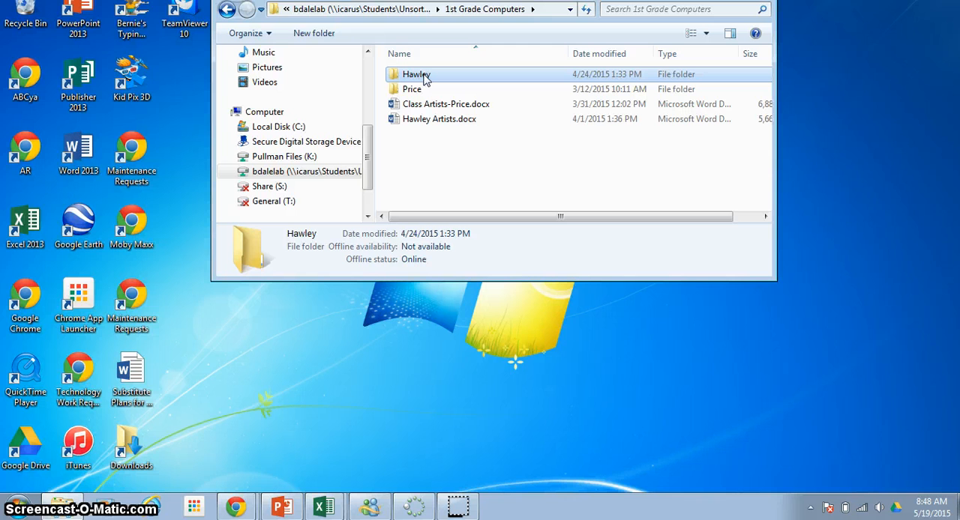
click(416, 74)
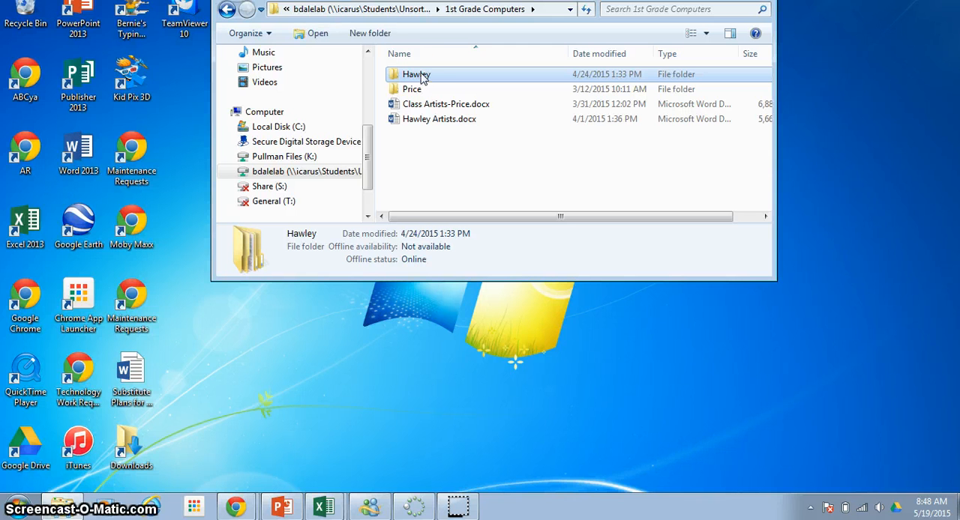
mouse_move(318, 33)
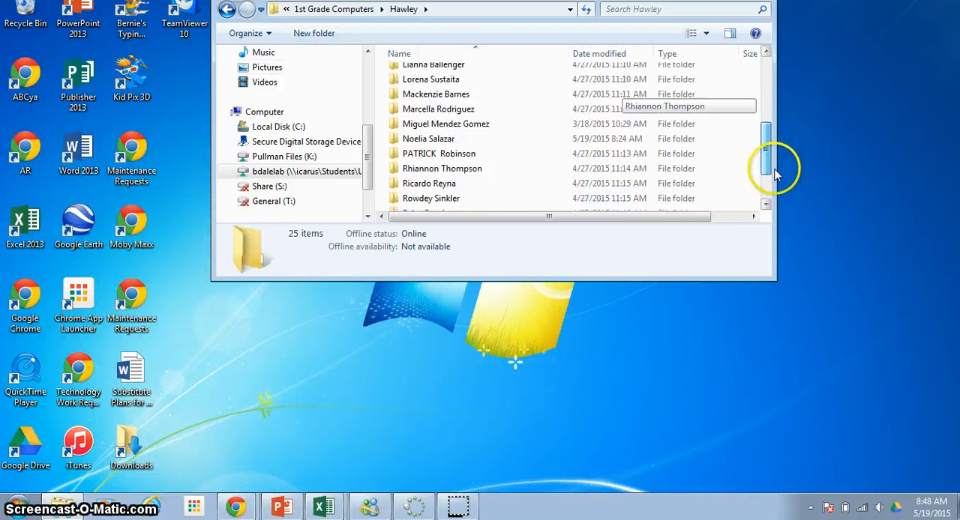
scroll(down, 3)
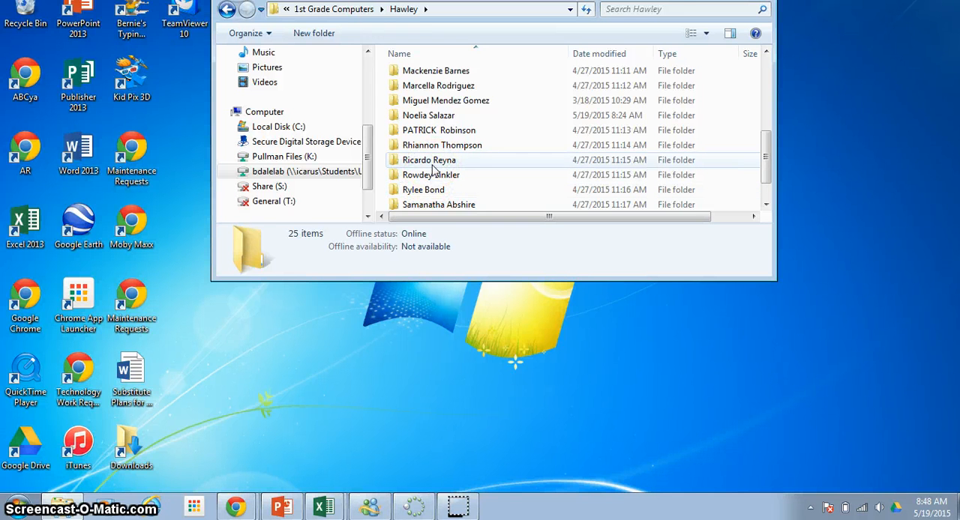
click(429, 159)
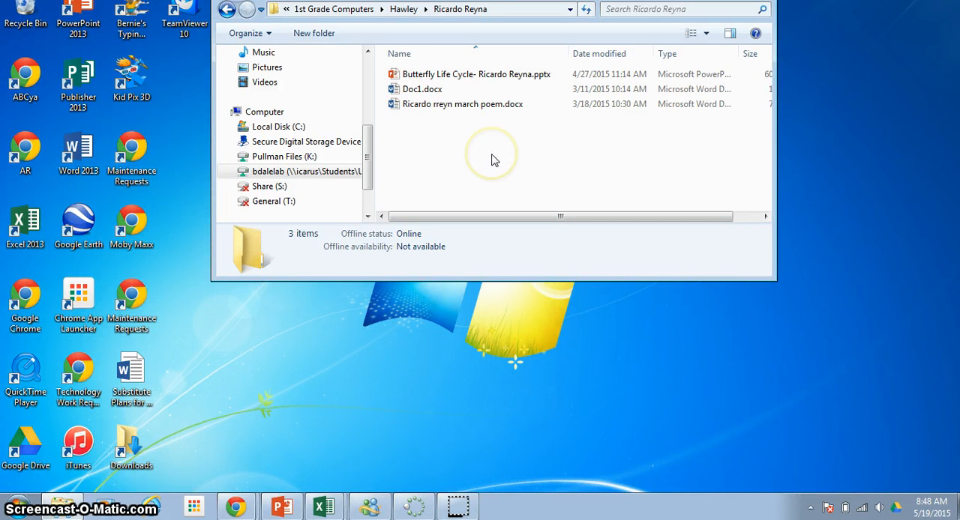
click(422, 89)
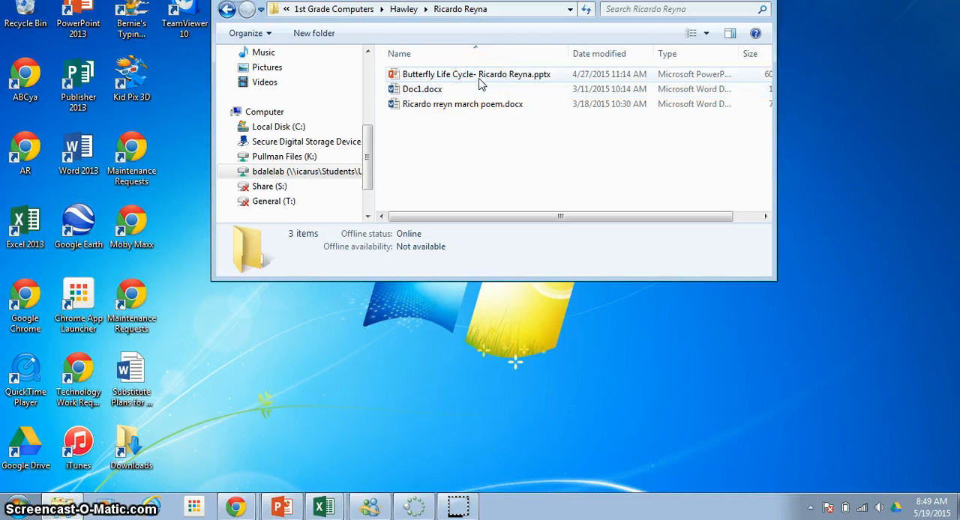
click(475, 73)
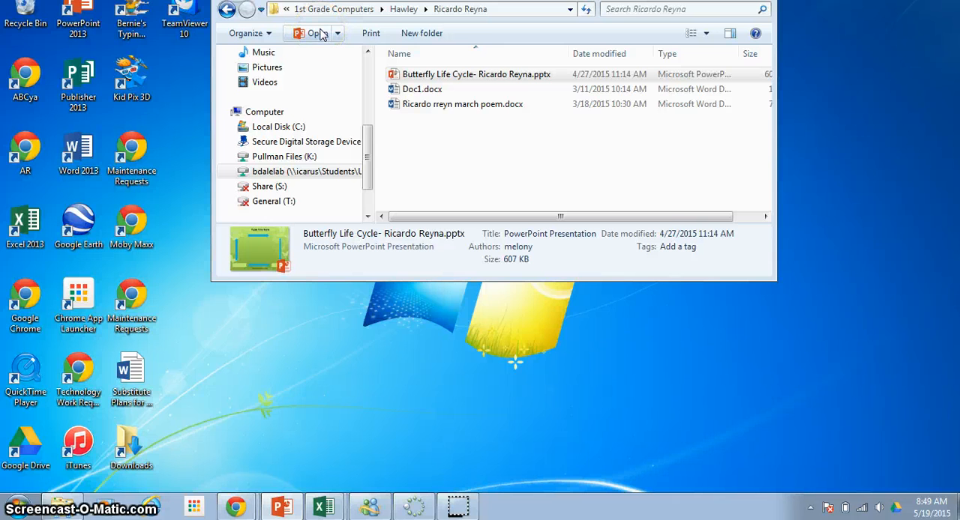
Open the Butterfly Life Cycle .pptx in PowerPoint and start editing the title placeholder
double_click(476, 74)
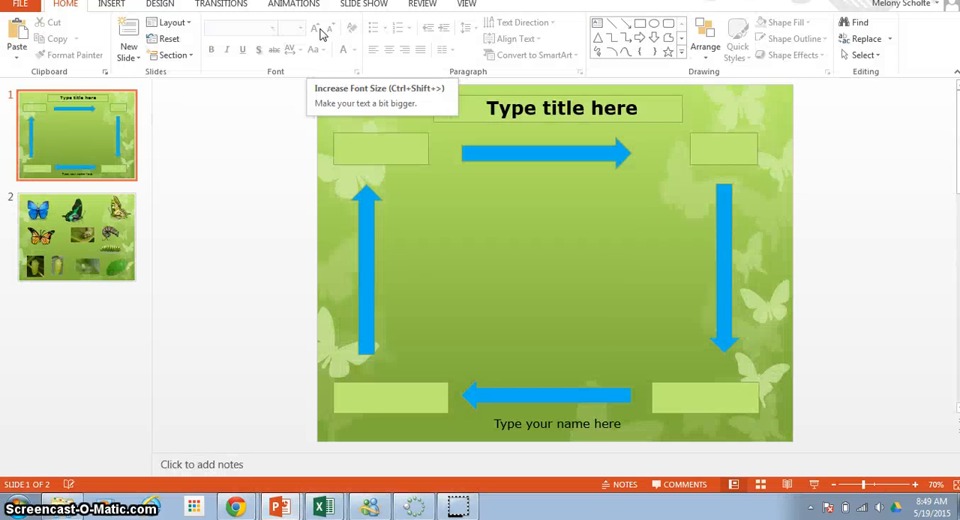
mouse_move(928, 206)
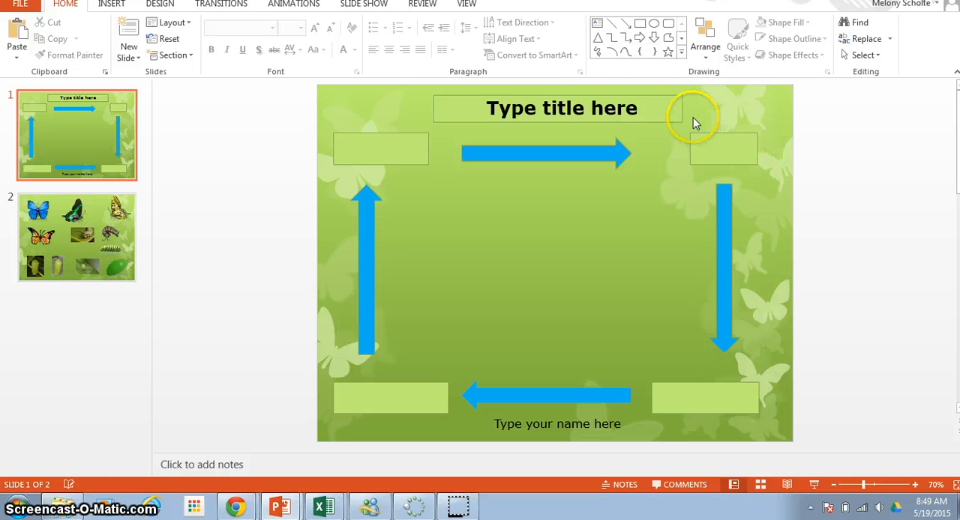
click(637, 113)
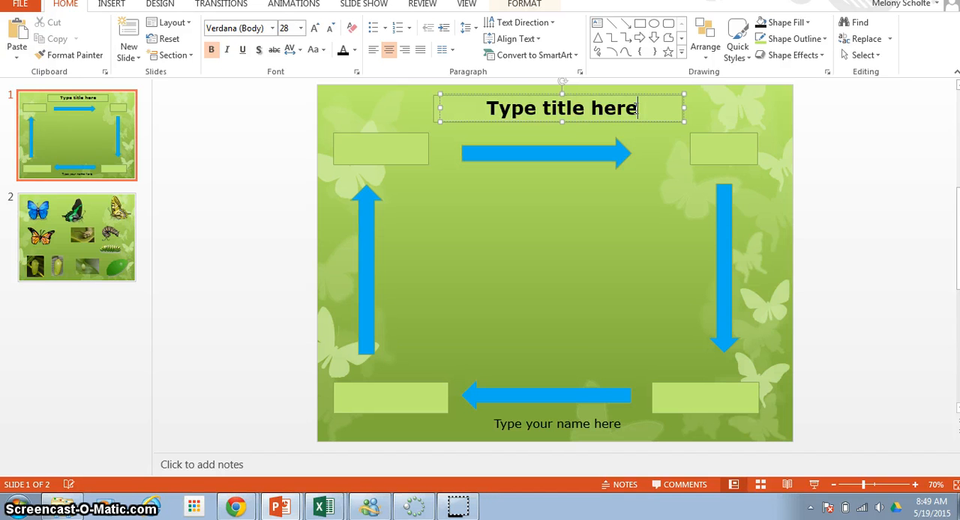
Delete the placeholder title and type 'Life Cycle of the Butterfly'
key(Backspace)
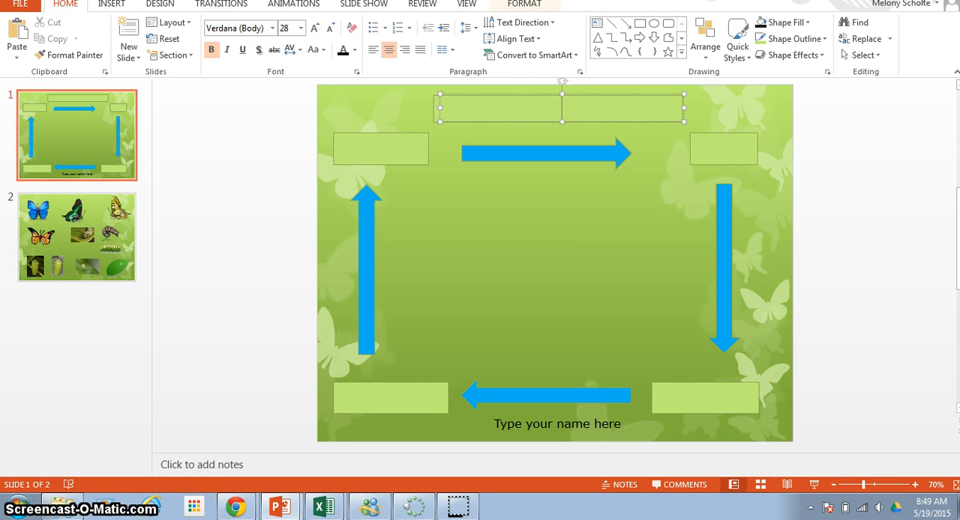
text(L)
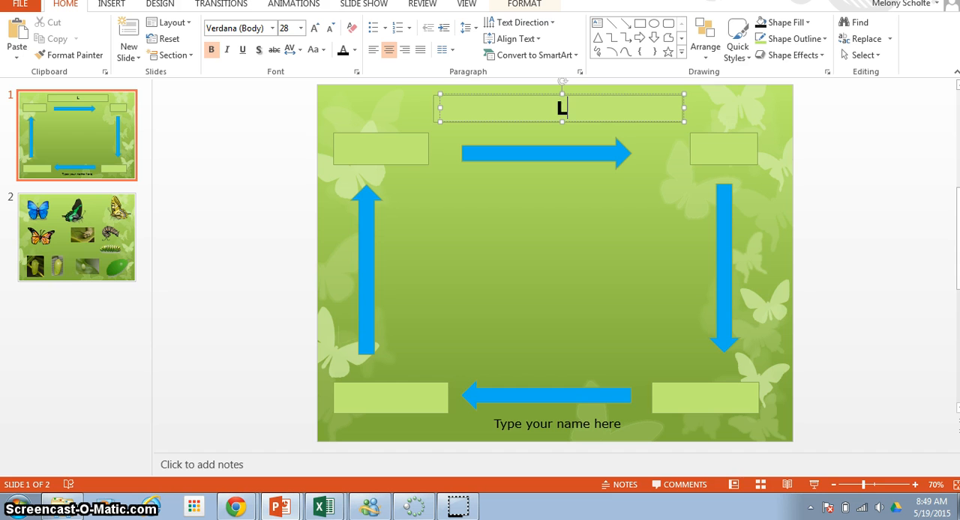
text(ife Cycle)
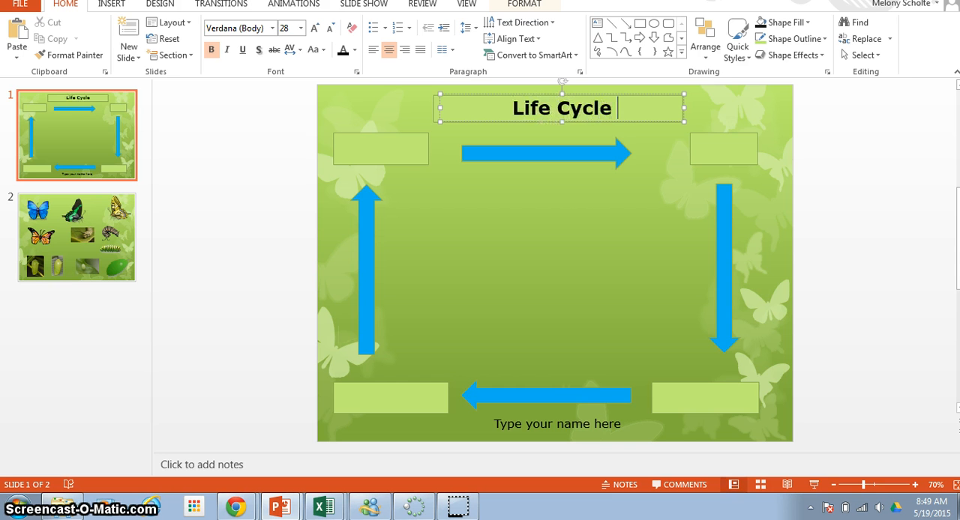
text(of the B)
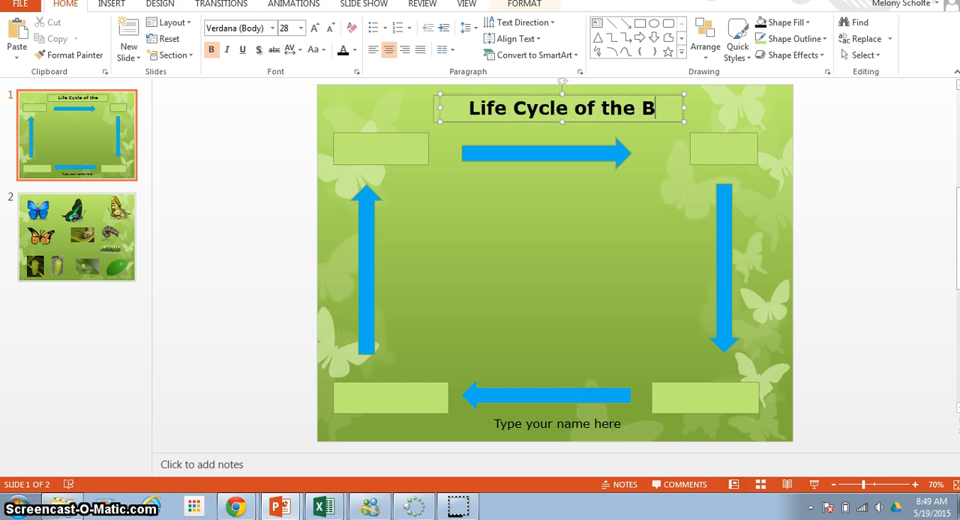
text(utter)
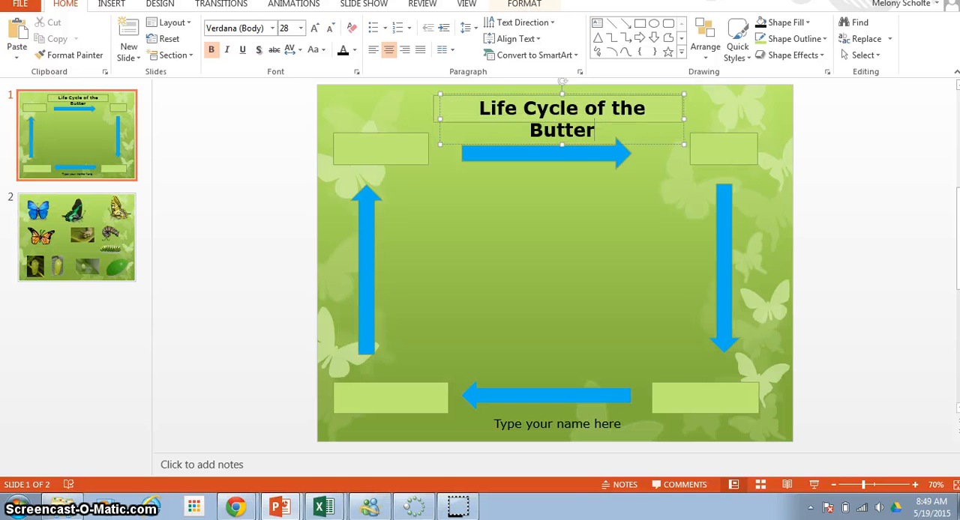
text(fly)
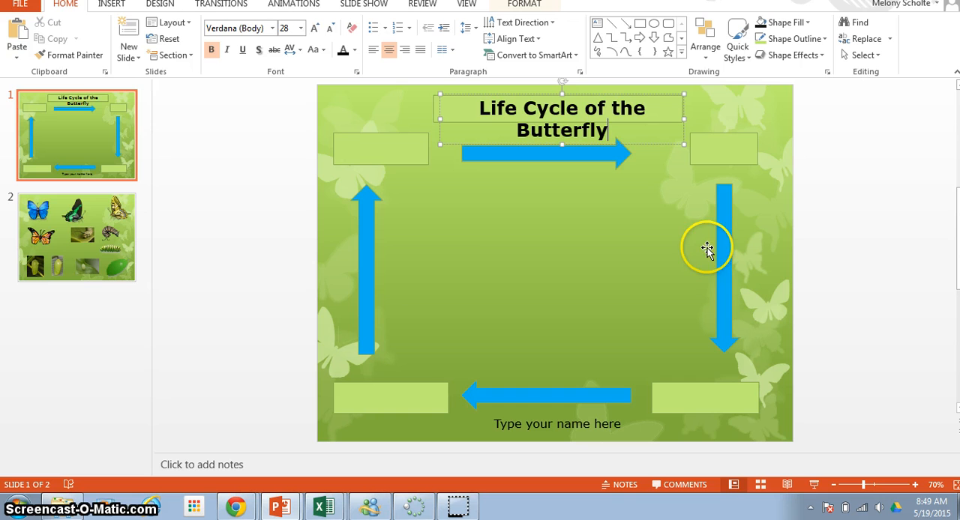
mouse_move(362, 150)
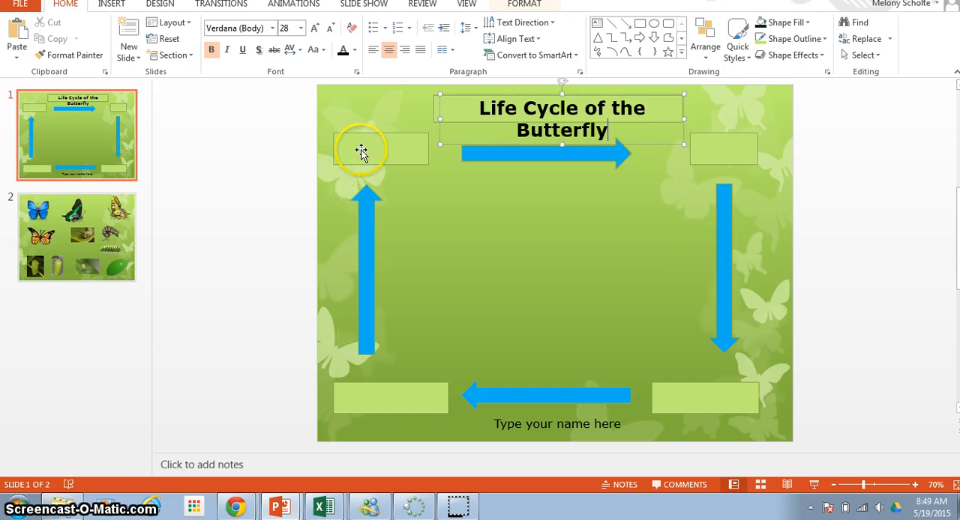
Type 'Egg' and 'Catepillar' into the top-left and top-right stage boxes
click(364, 148)
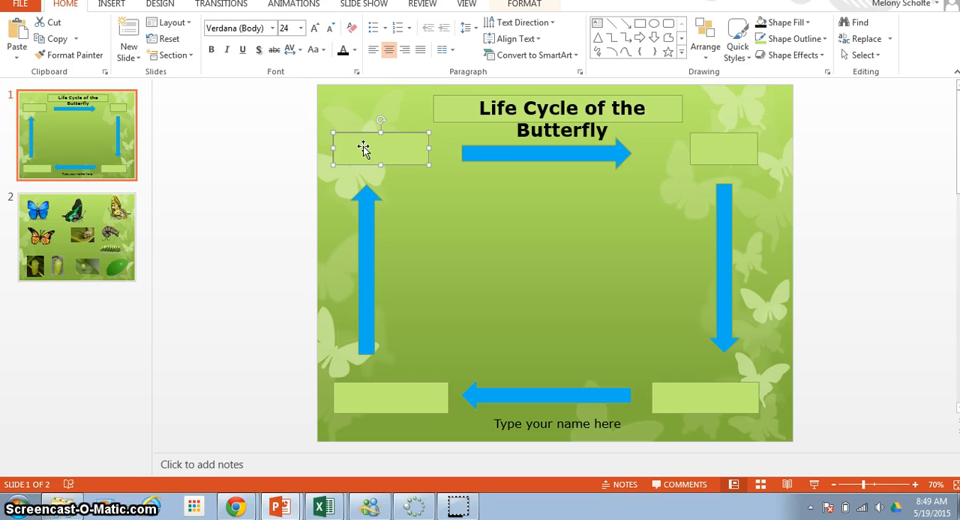
text(E)
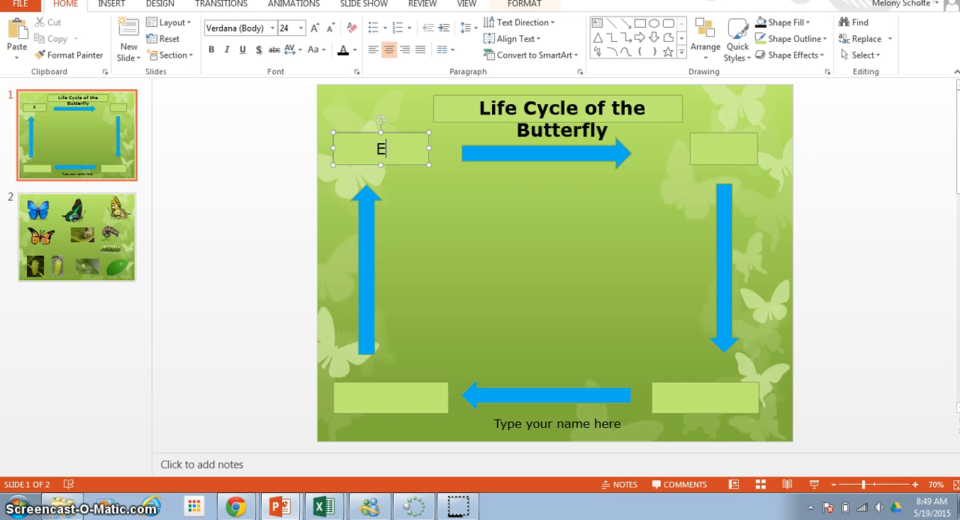
text(gg)
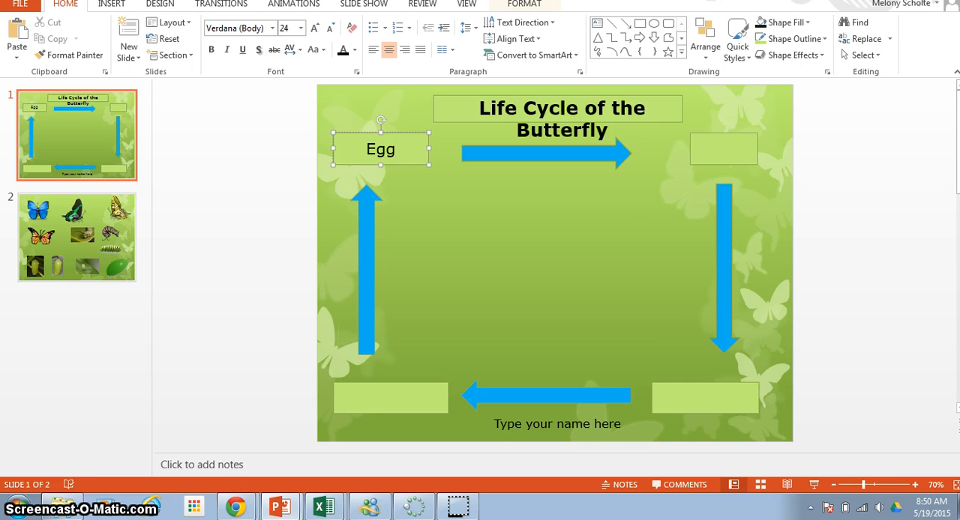
click(722, 149)
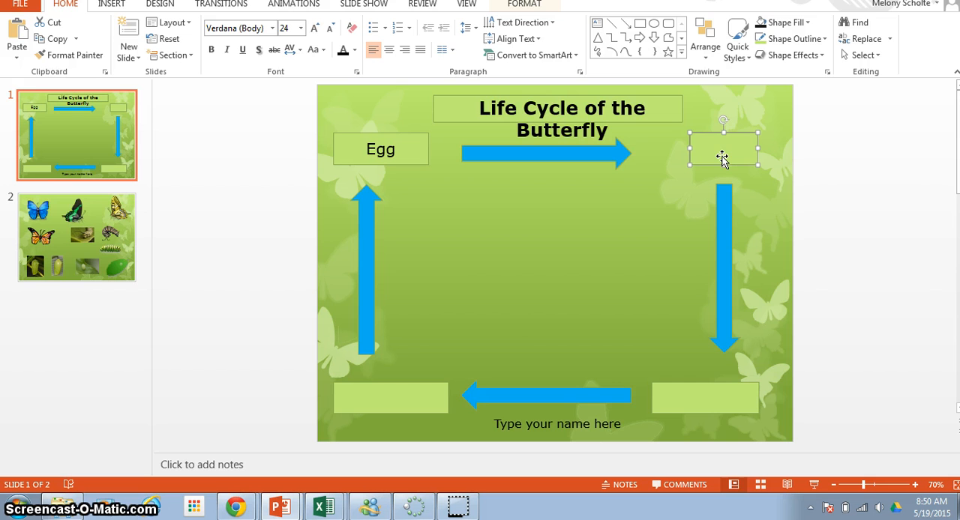
text(Catepi)
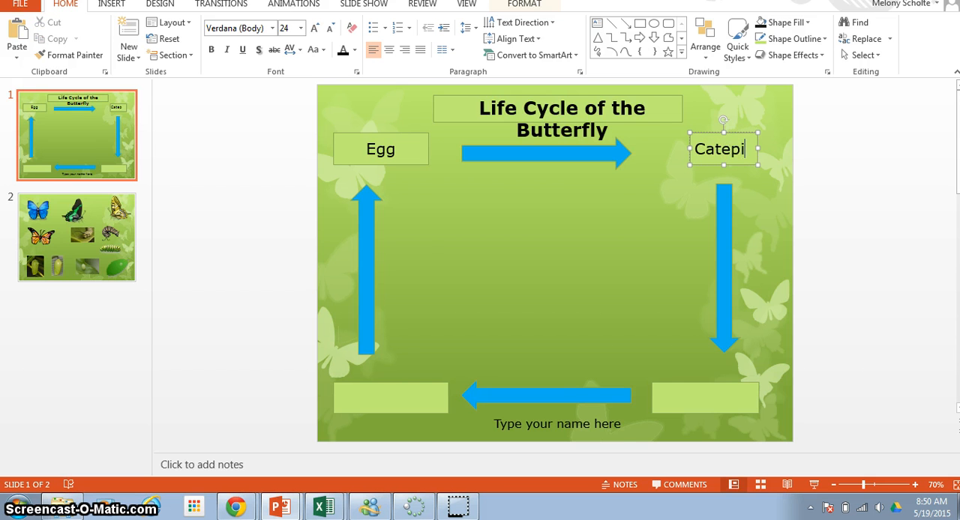
text(llar)
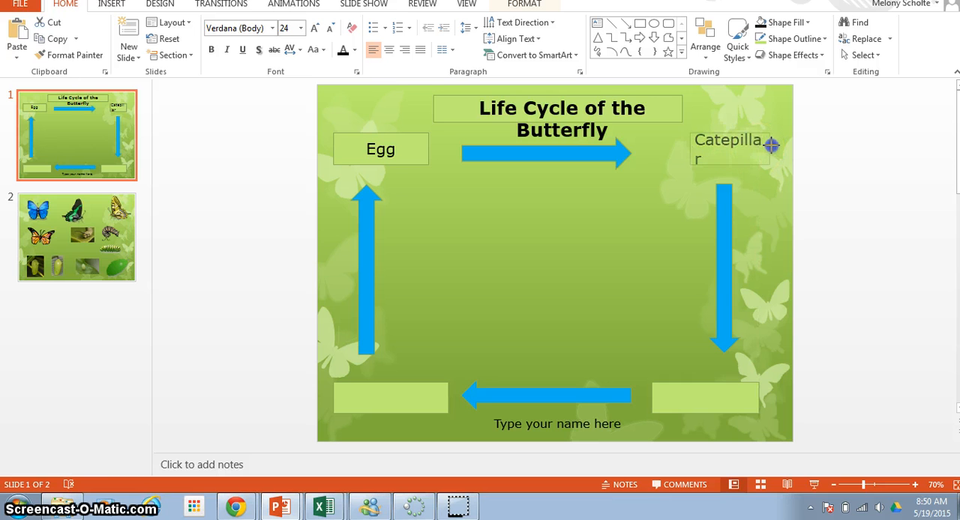
Type 'Chrysalis' and 'Butterfly' into the two remaining bottom stage boxes
click(734, 148)
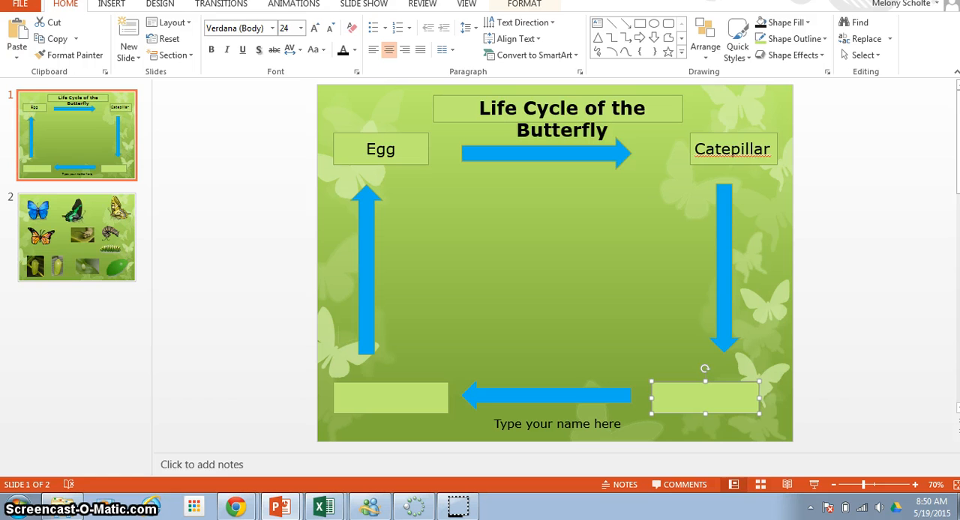
text(Chrys)
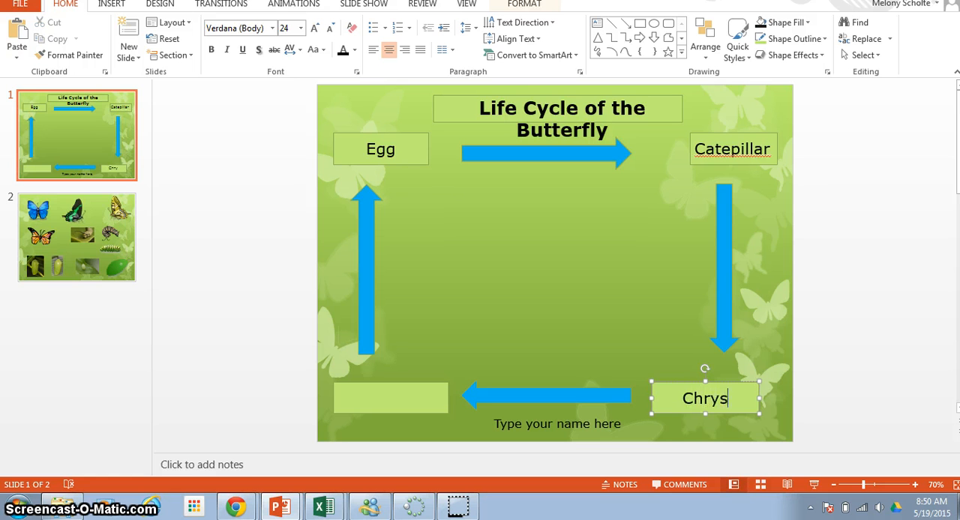
text(alis)
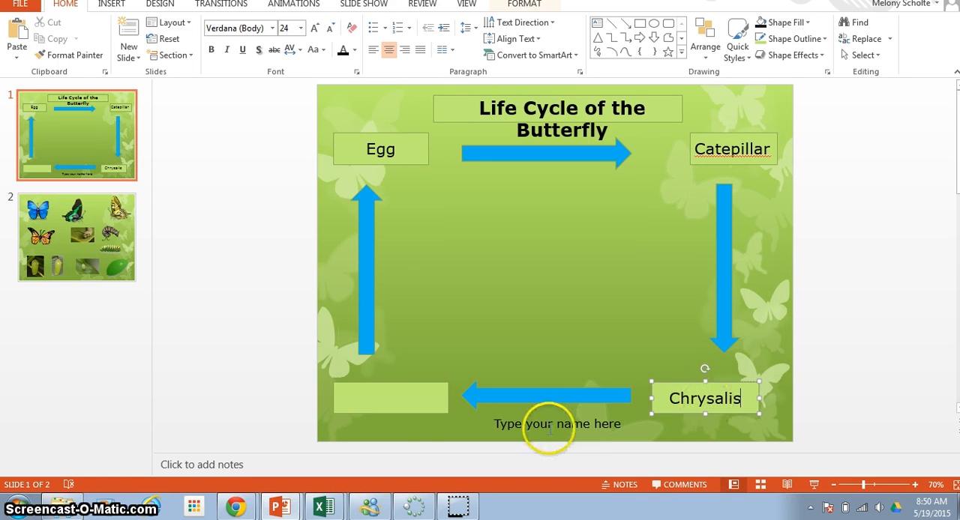
click(390, 398)
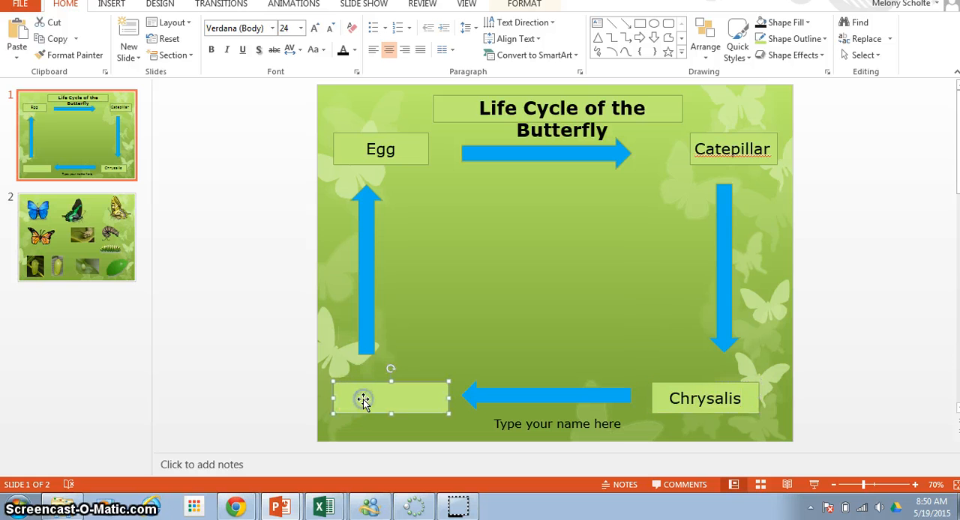
text(Bu)
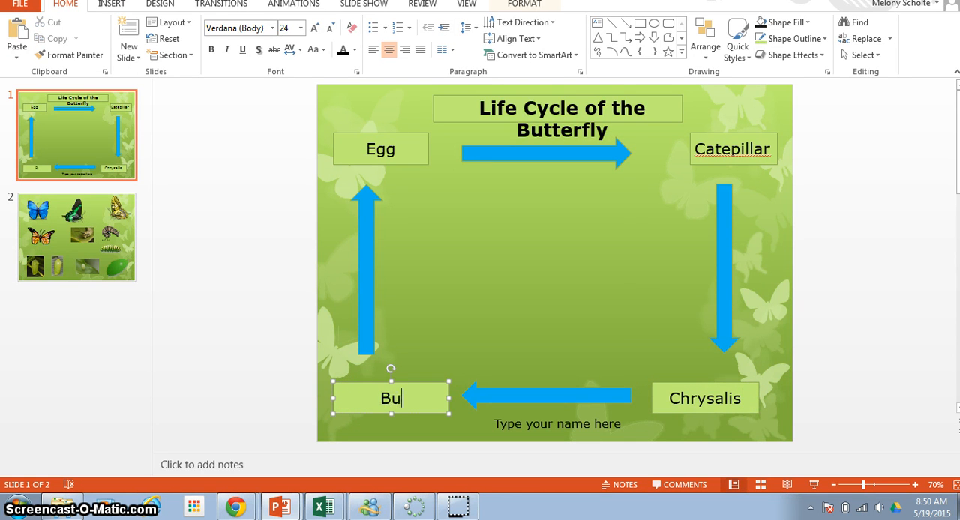
text(tterfly)
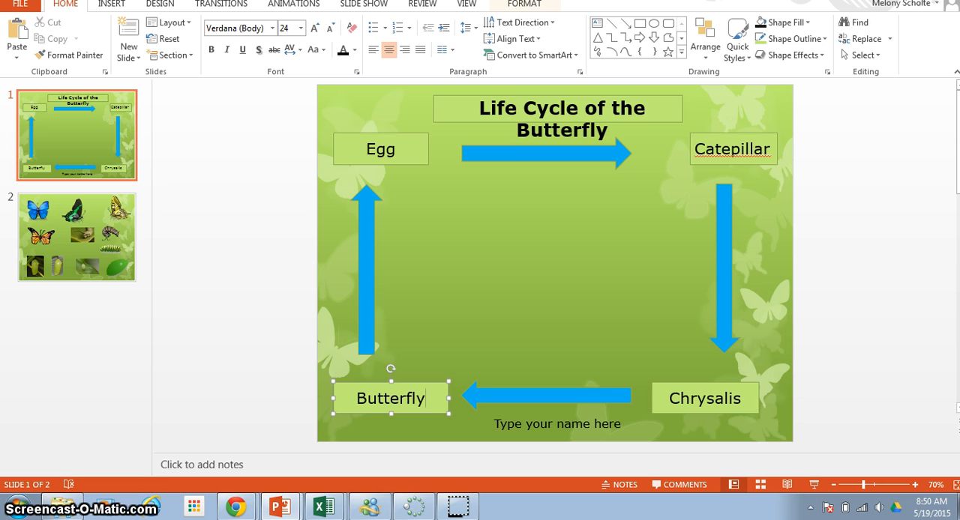
click(425, 399)
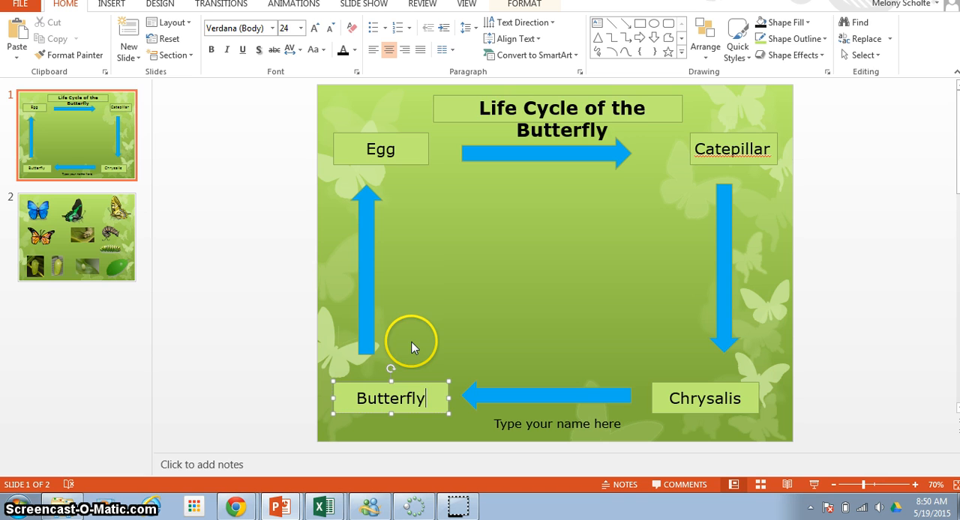
mouse_move(418, 270)
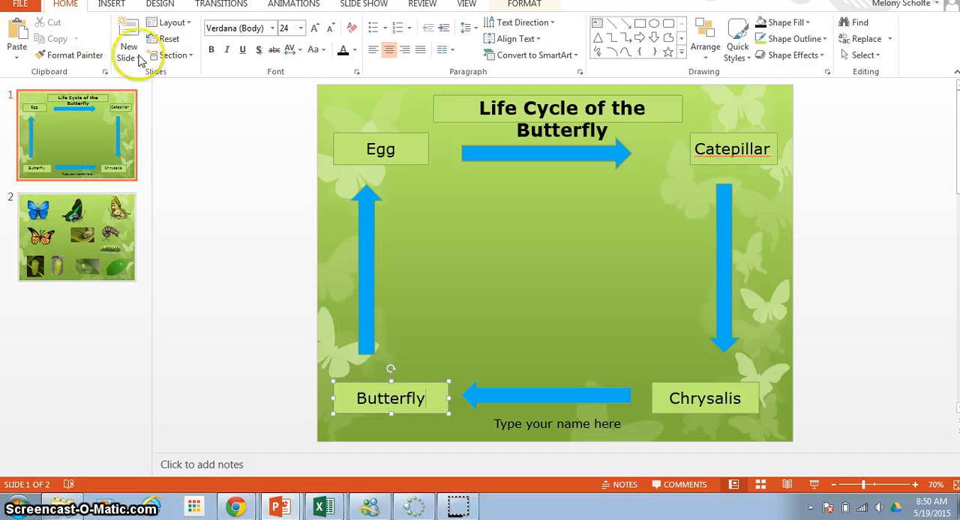
mouse_move(189, 101)
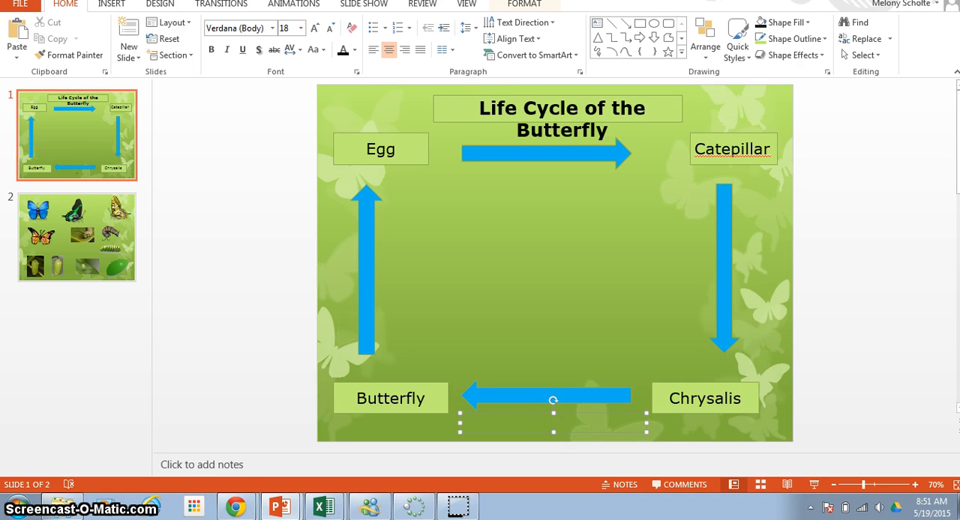
Type 'Mrs Scholte' into the name placeholder
text(M)
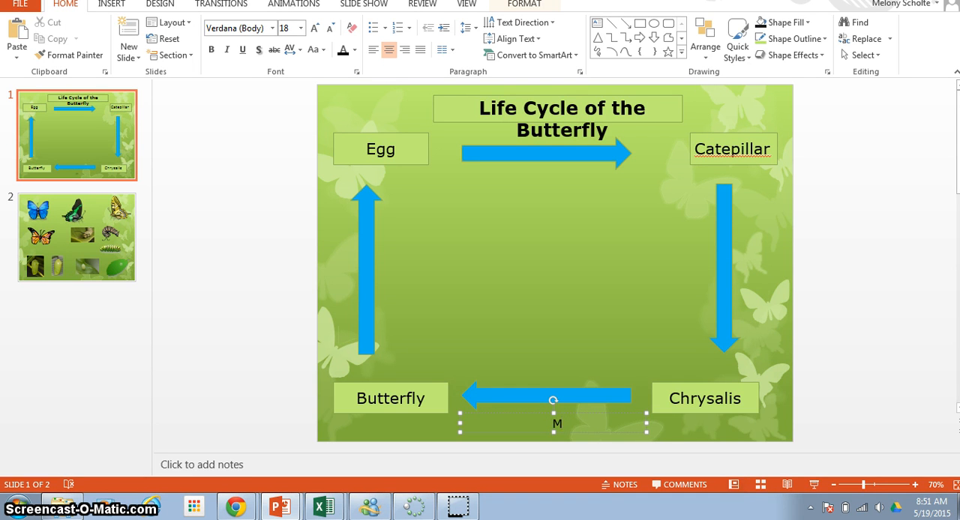
text(rs Scholte)
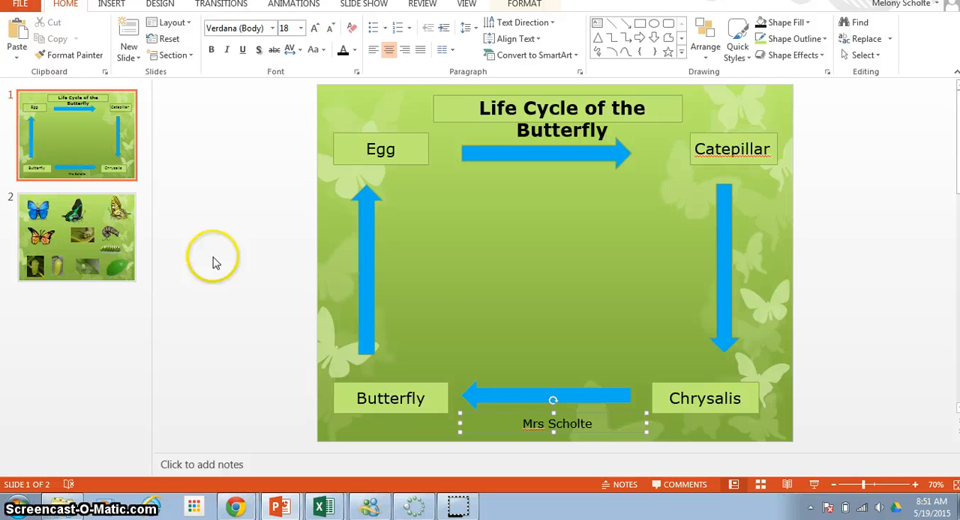
mouse_move(75, 221)
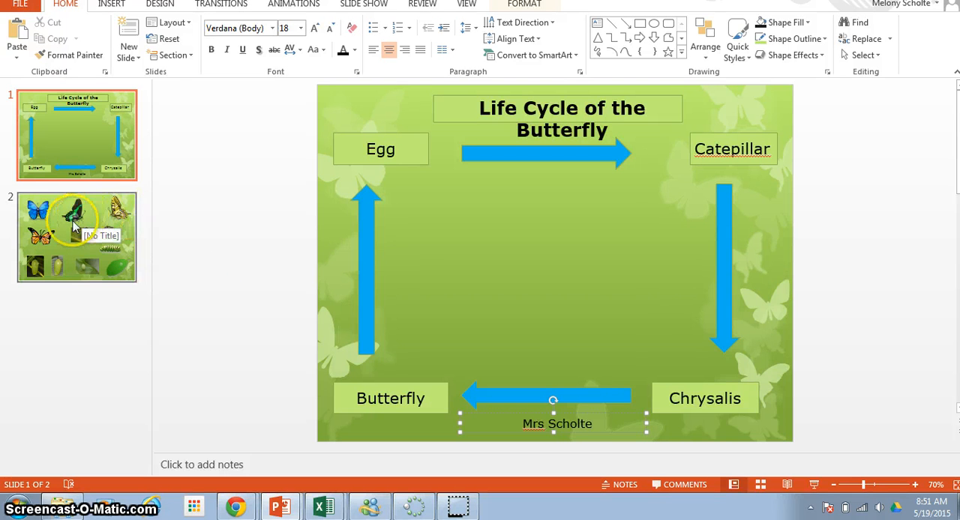
Copy the green leaf picture from slide 2
click(75, 236)
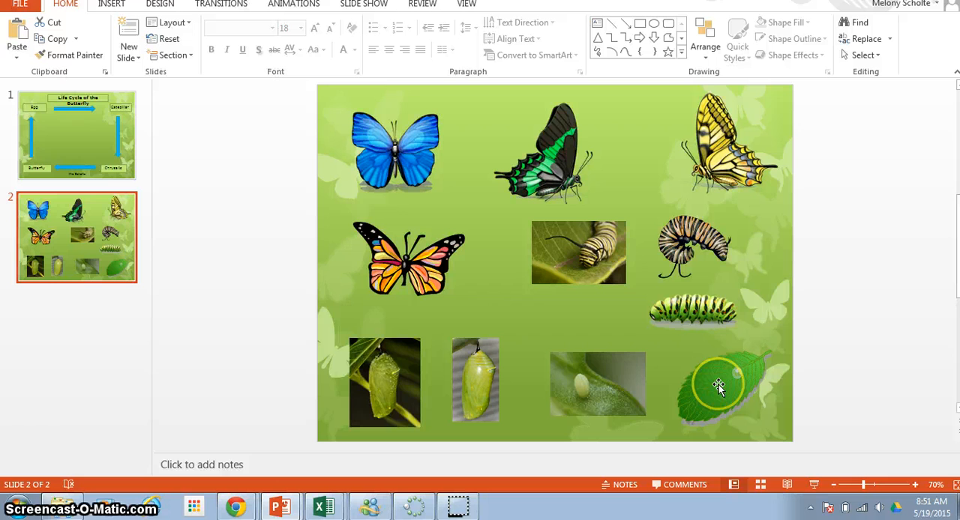
click(718, 386)
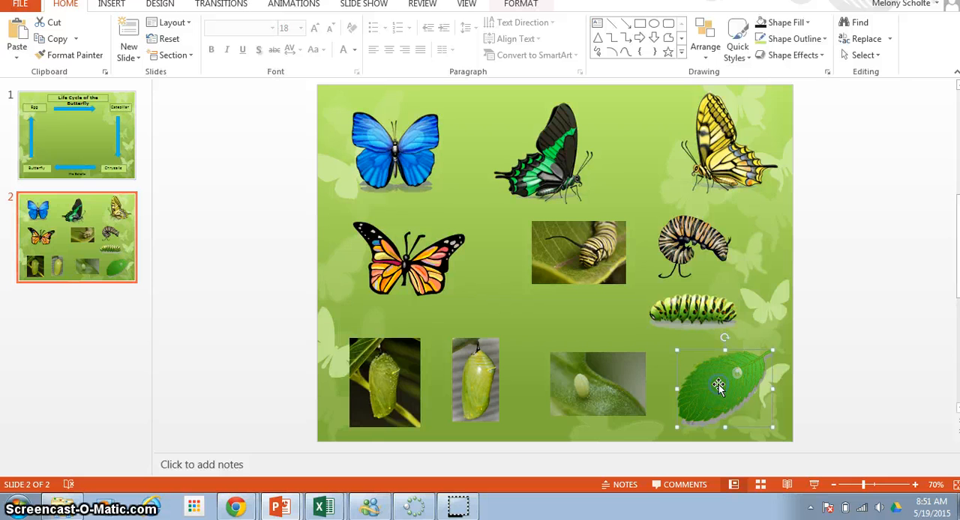
mouse_move(713, 375)
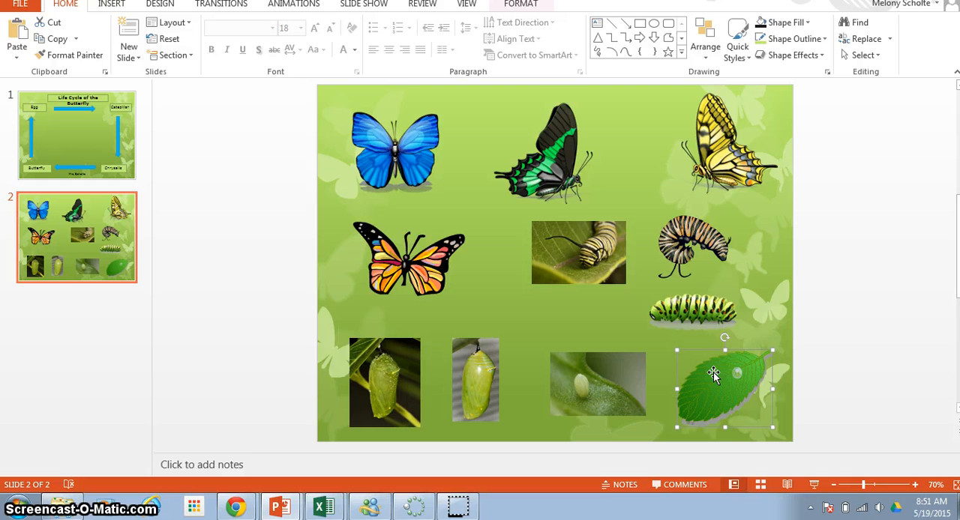
right_click(713, 375)
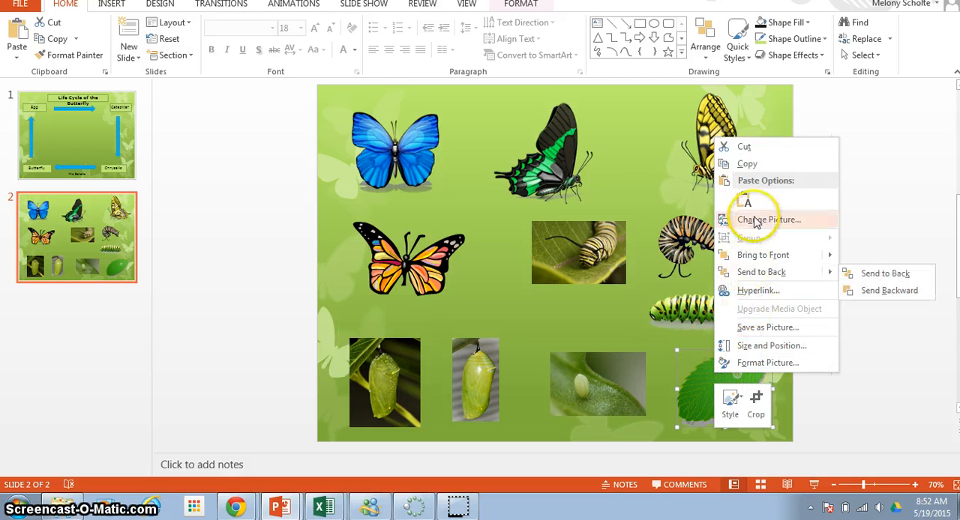
mouse_move(747, 164)
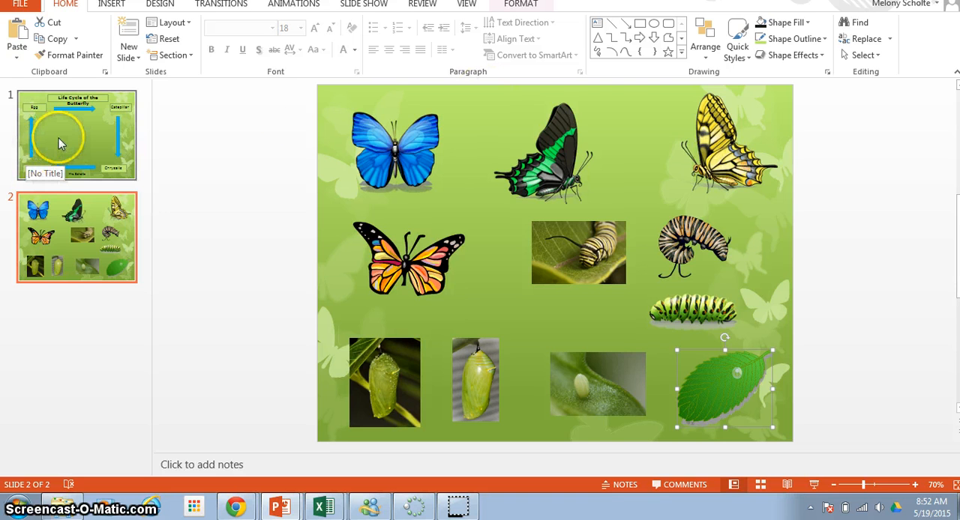
Paste the leaf onto slide 1 as a picture and drag it below the Egg label
click(75, 135)
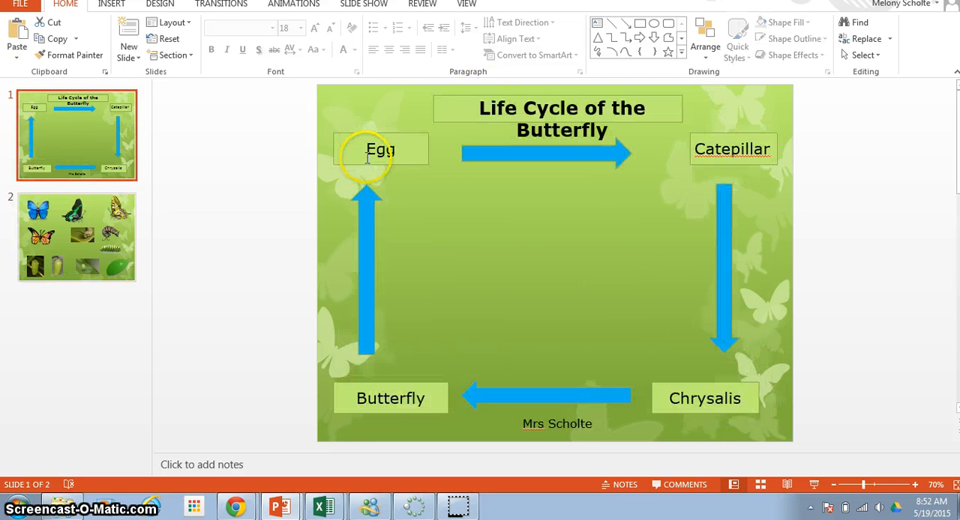
mouse_move(439, 206)
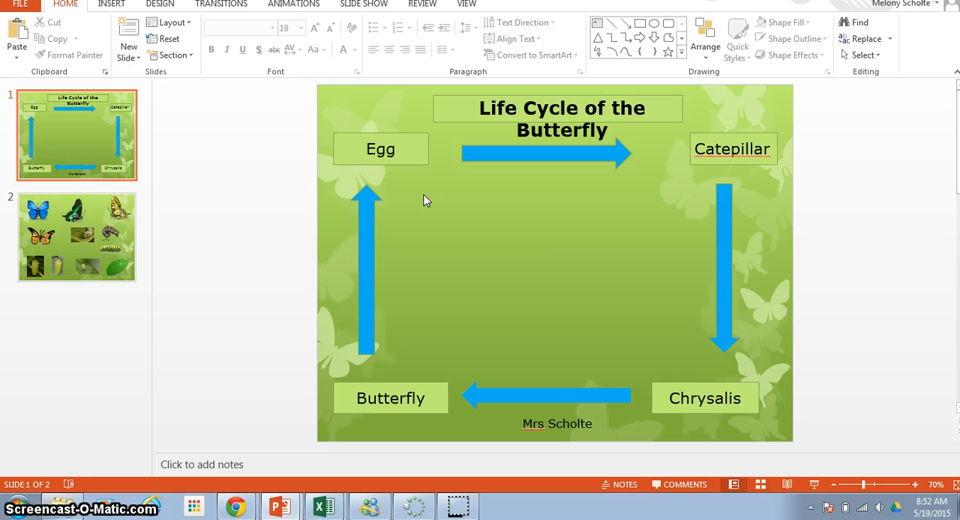
right_click(426, 201)
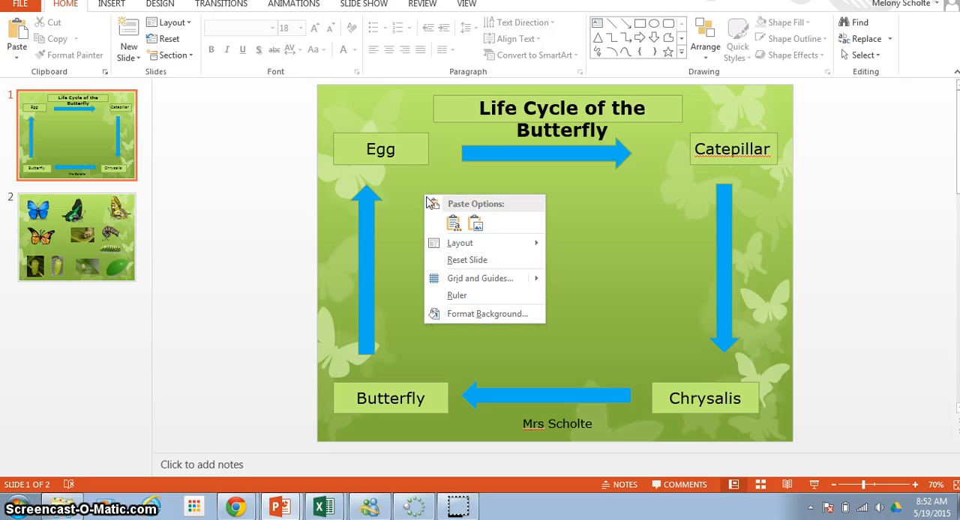
mouse_move(475, 223)
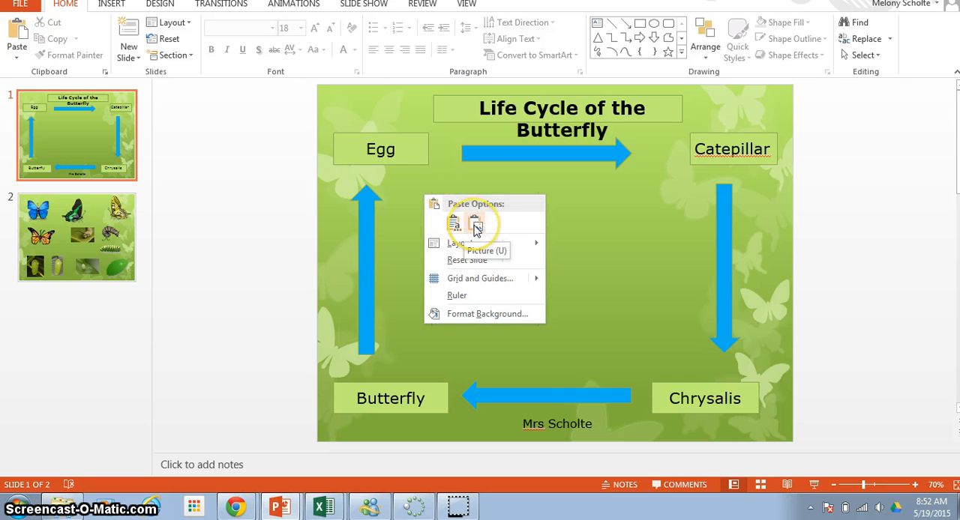
click(475, 223)
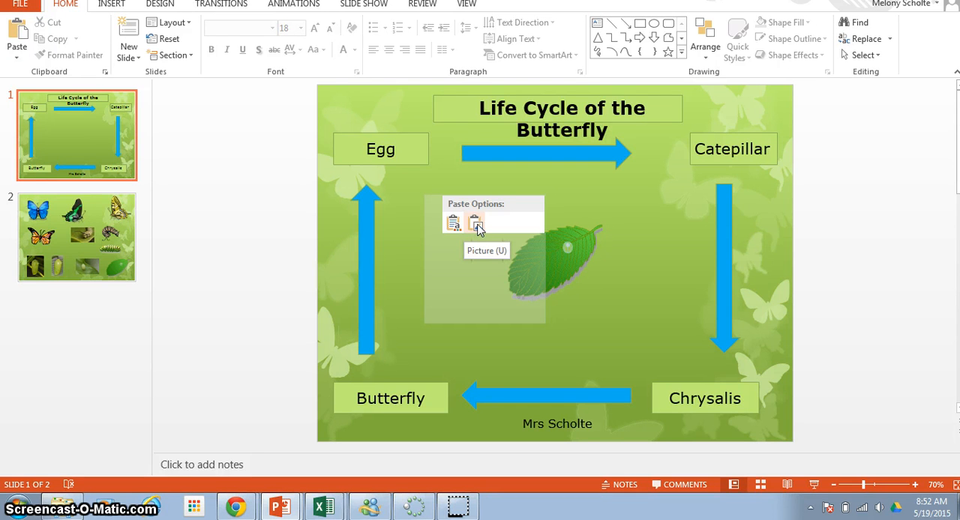
click(474, 222)
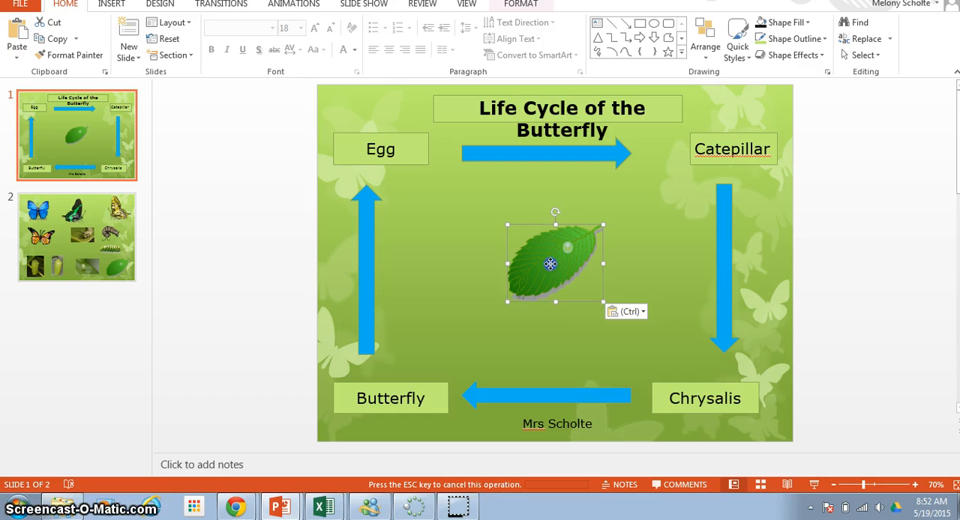
drag(551, 264, 448, 222)
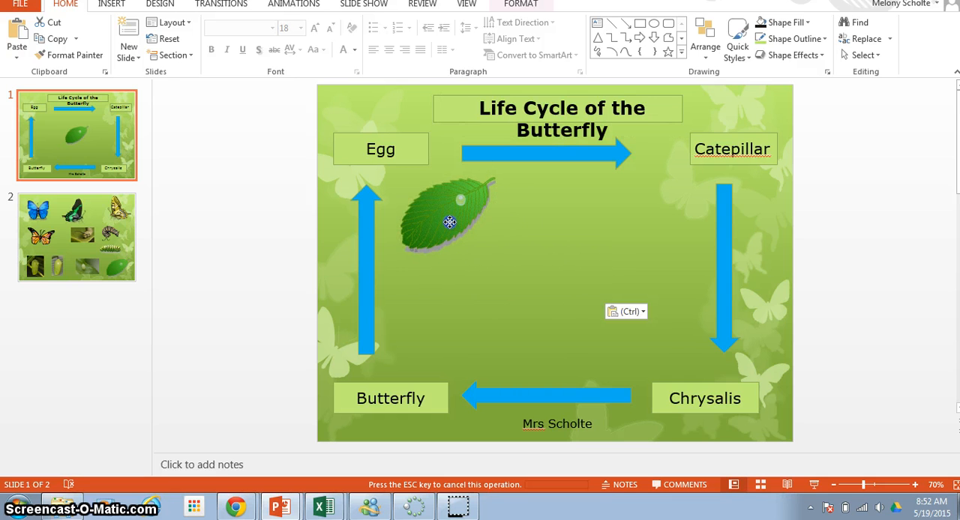
click(448, 222)
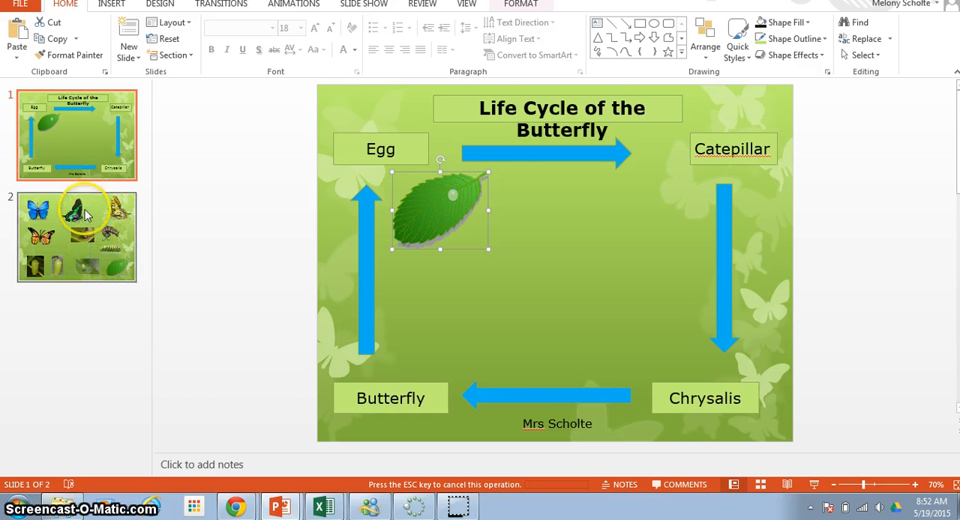
Copy the green caterpillar picture from slide 2
click(75, 236)
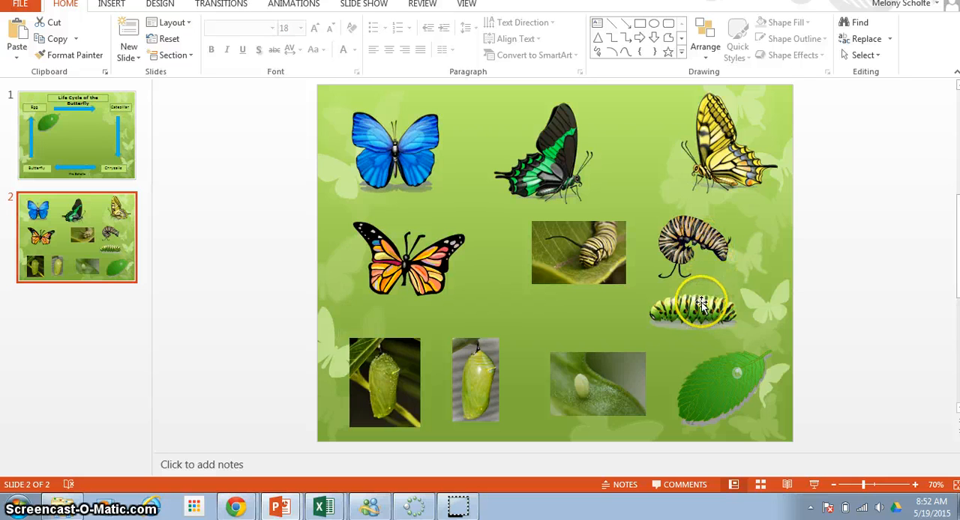
click(693, 303)
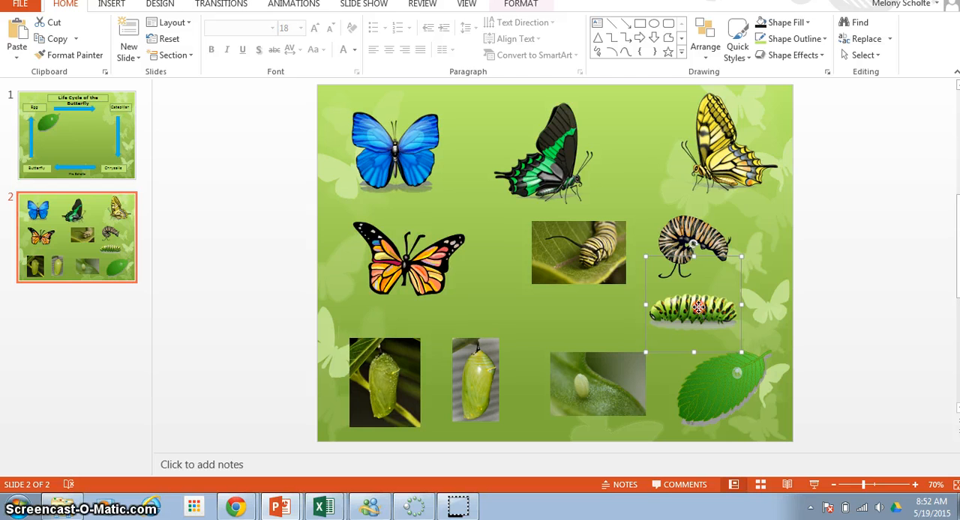
right_click(695, 308)
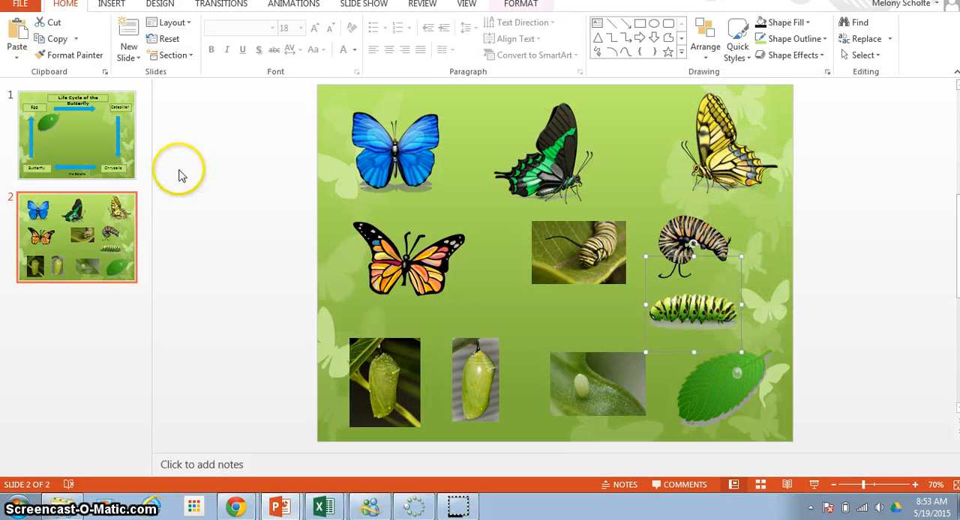
mouse_move(84, 140)
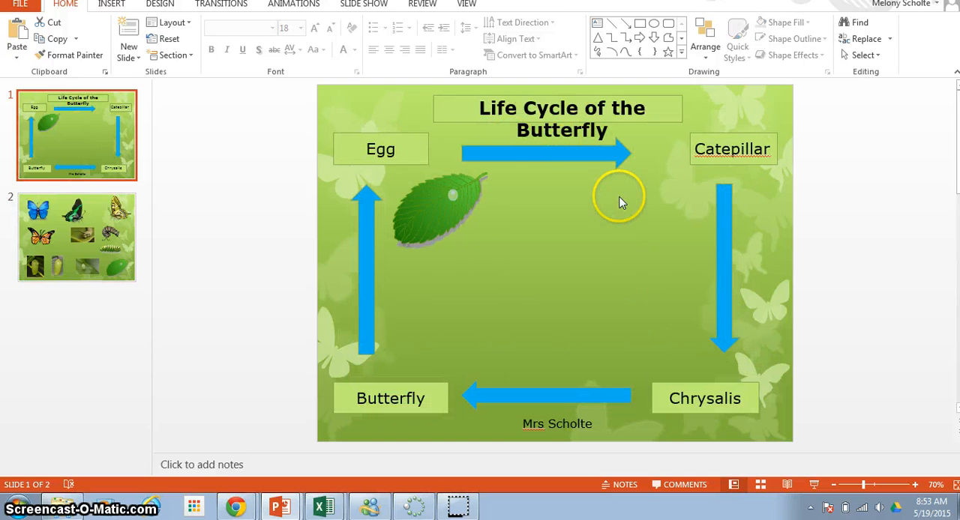
Paste the caterpillar as a picture and move it beside the Catepillar label
right_click(620, 199)
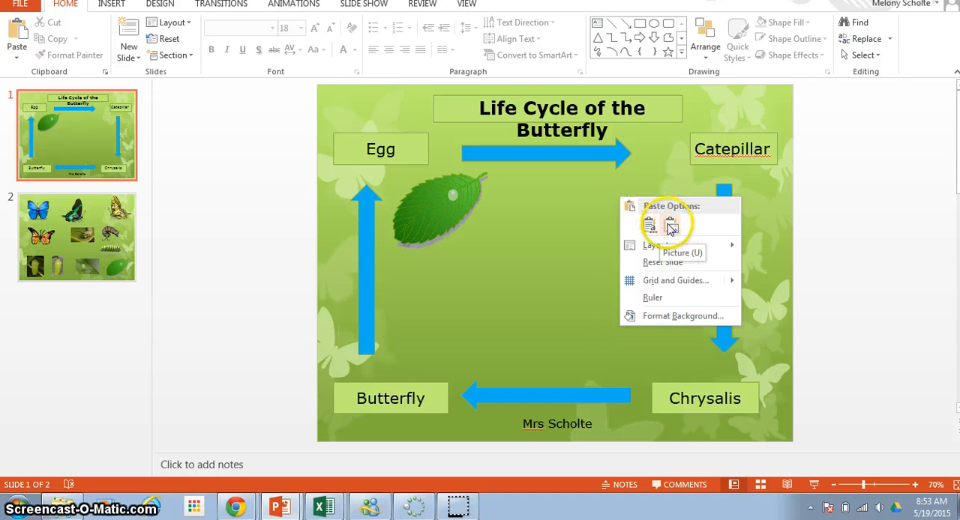
click(670, 225)
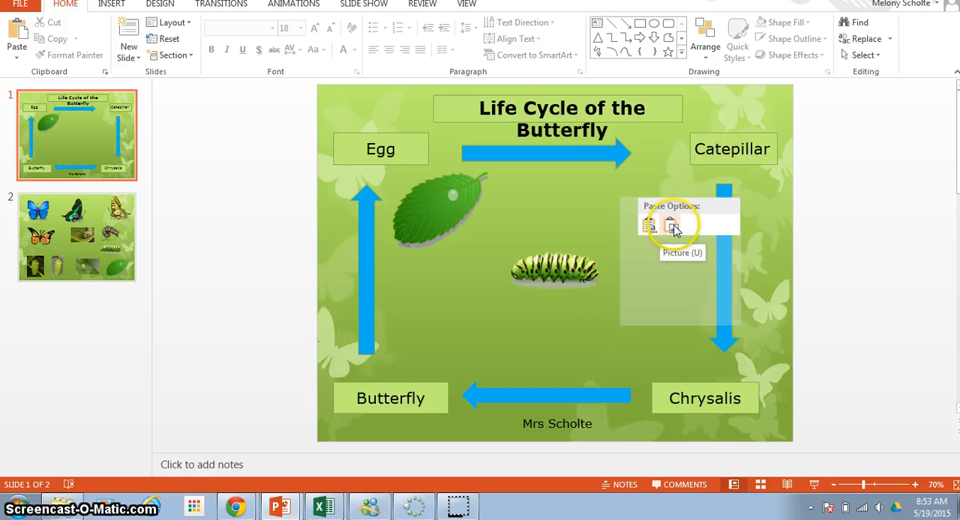
click(670, 225)
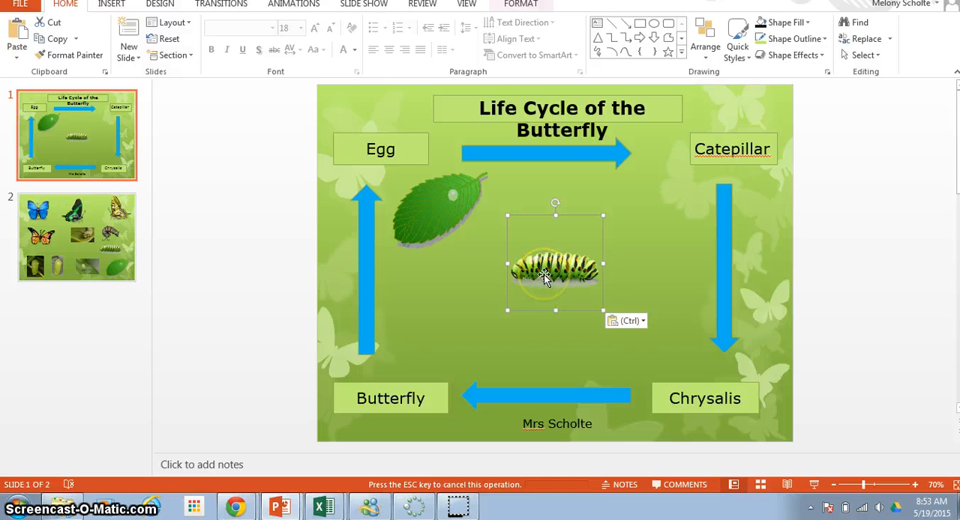
drag(555, 273, 643, 207)
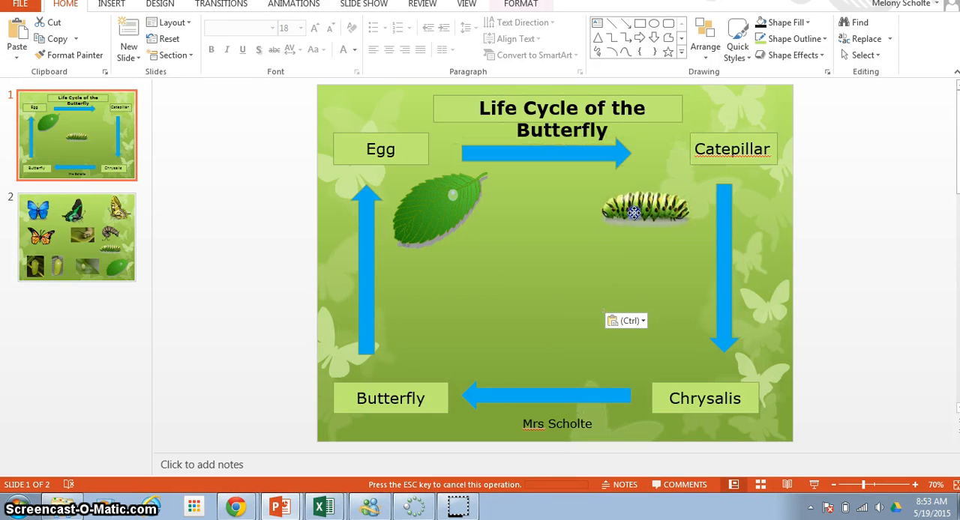
click(644, 210)
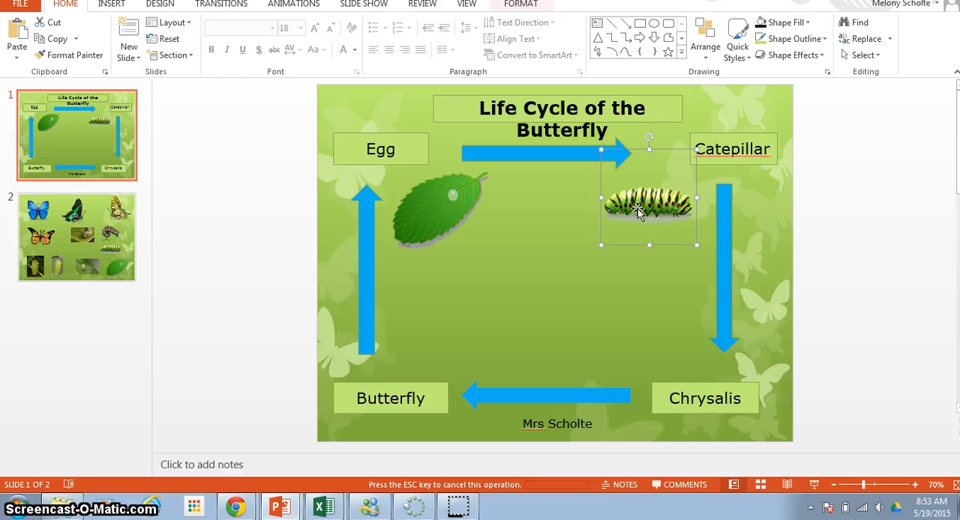
mouse_move(785, 188)
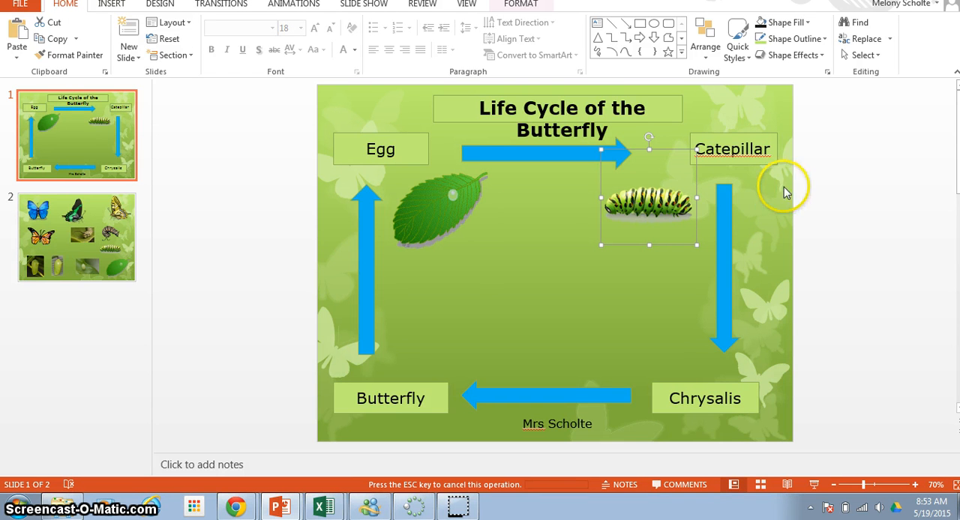
mouse_move(733, 176)
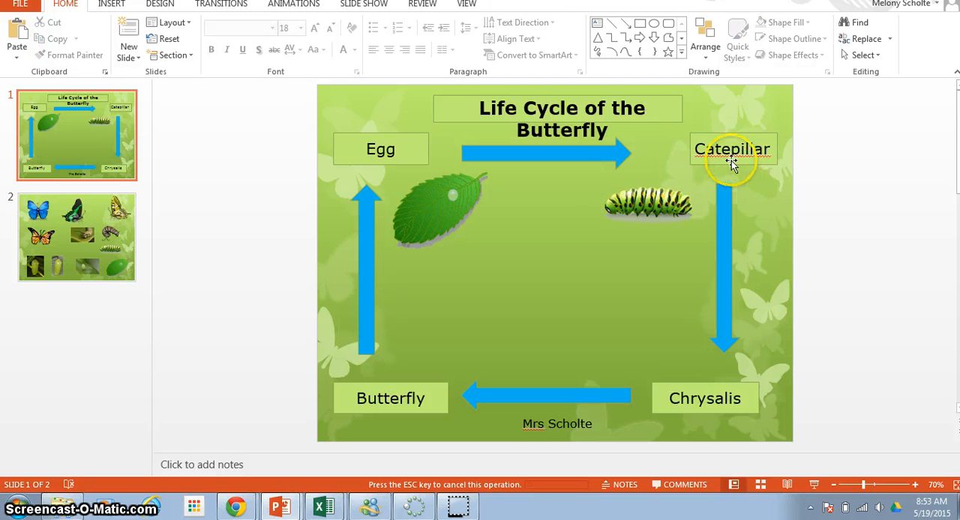
Retype the top-right label 'Catepillar' as 'Caterpillar'
click(731, 149)
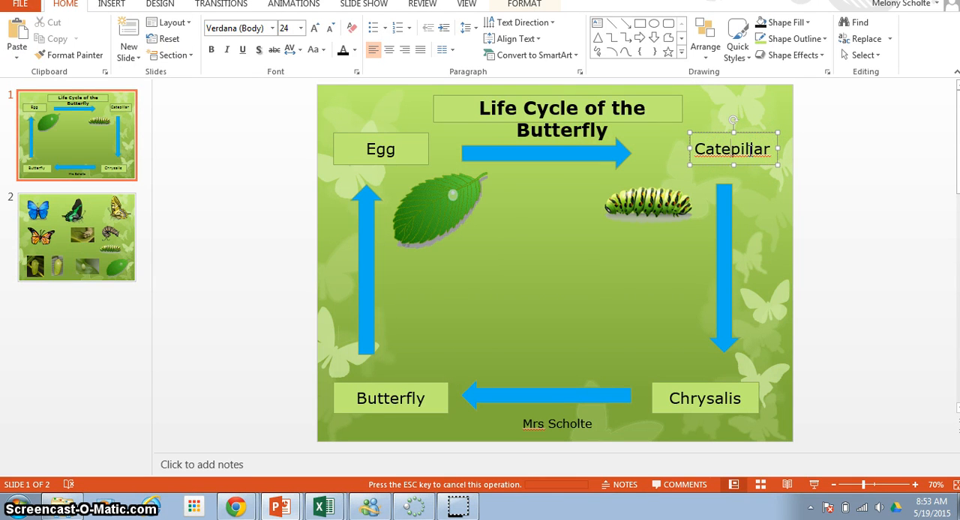
text(Caterpillar)
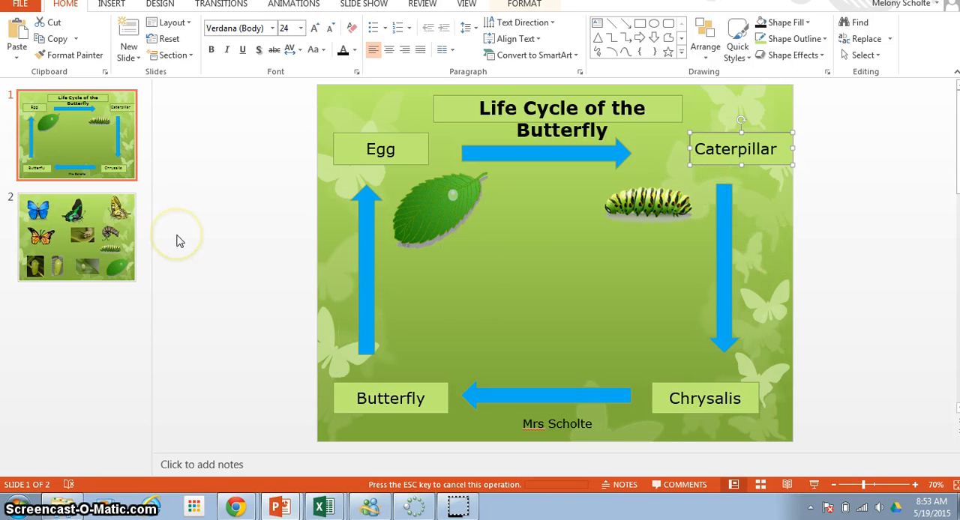
mouse_move(89, 238)
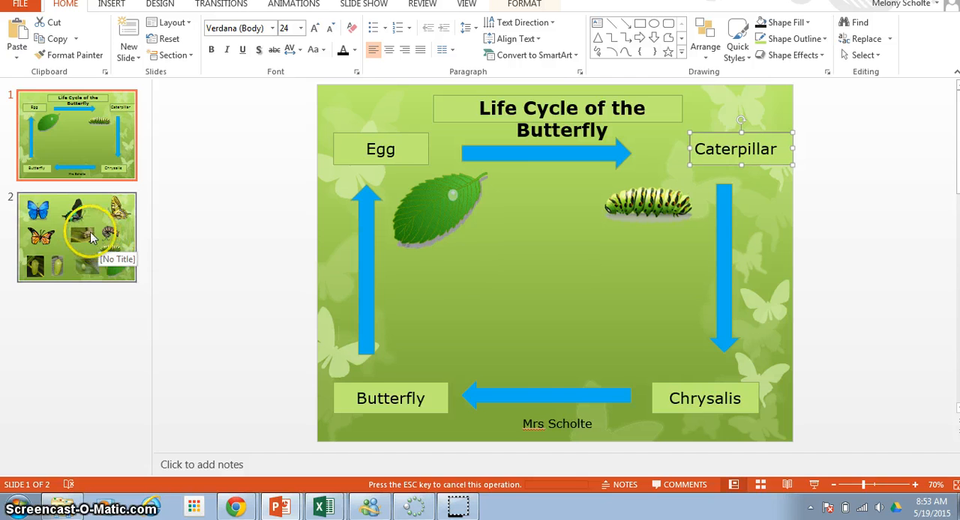
Copy the dark chrysalis photo from slide 2
click(76, 236)
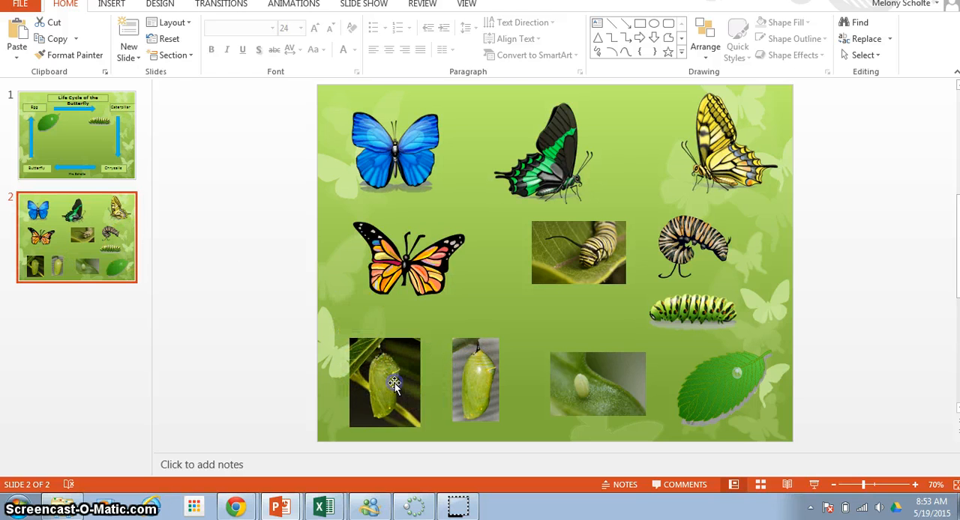
click(395, 385)
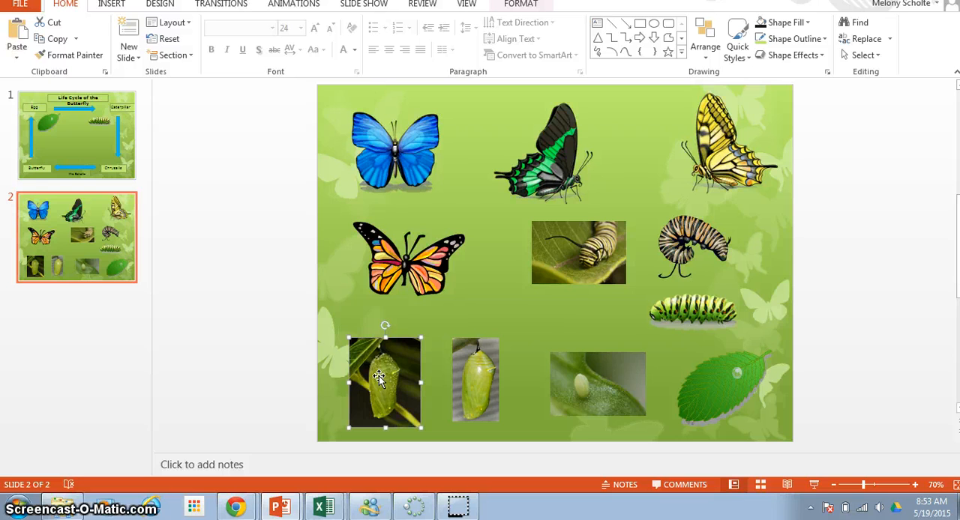
right_click(384, 382)
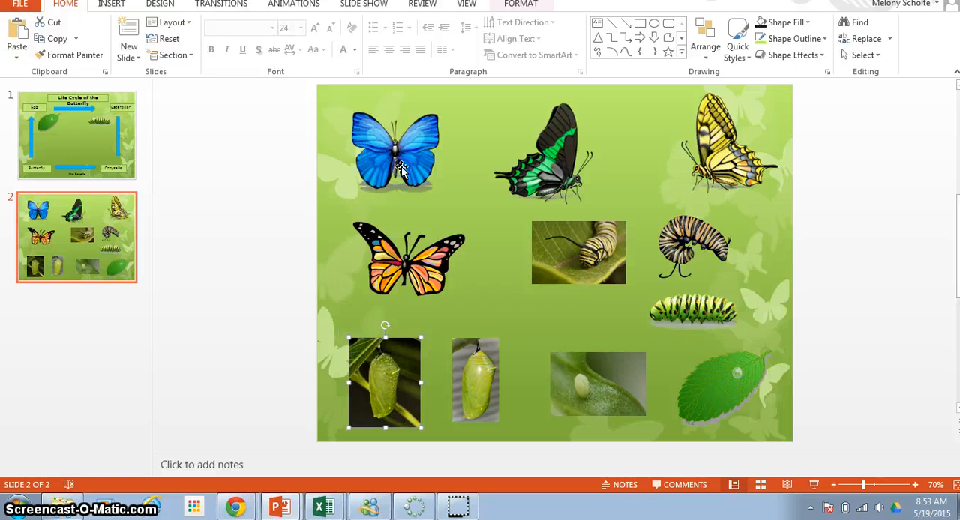
click(76, 134)
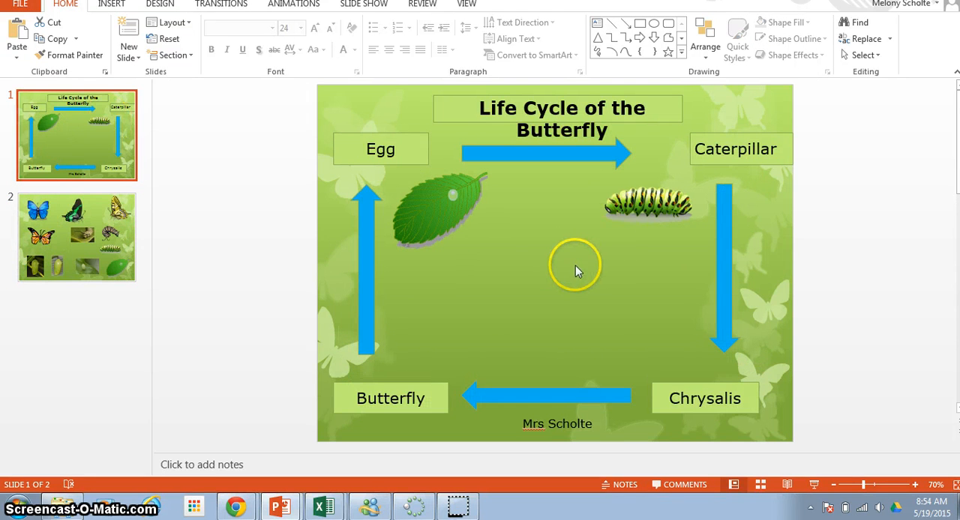
Paste the chrysalis as a picture above the Chrysalis label, then return to slide 2
right_click(577, 268)
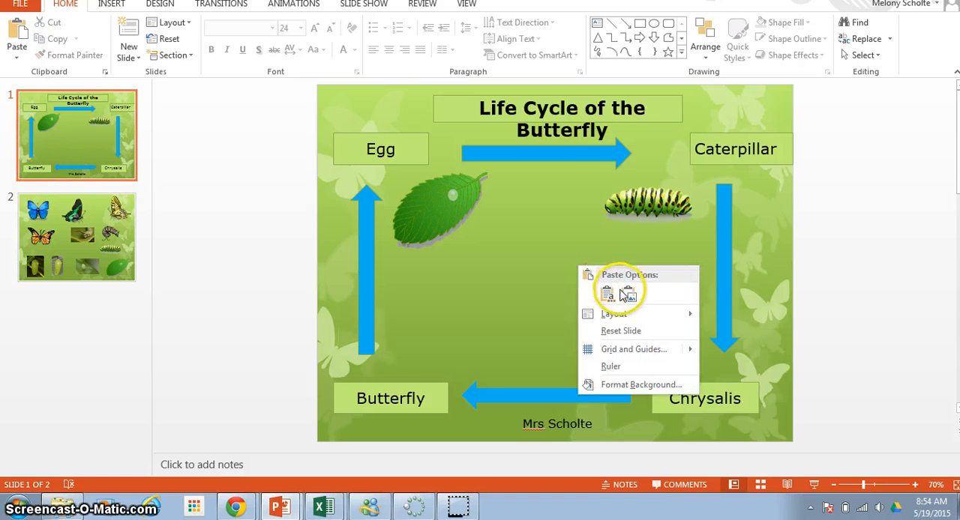
click(607, 292)
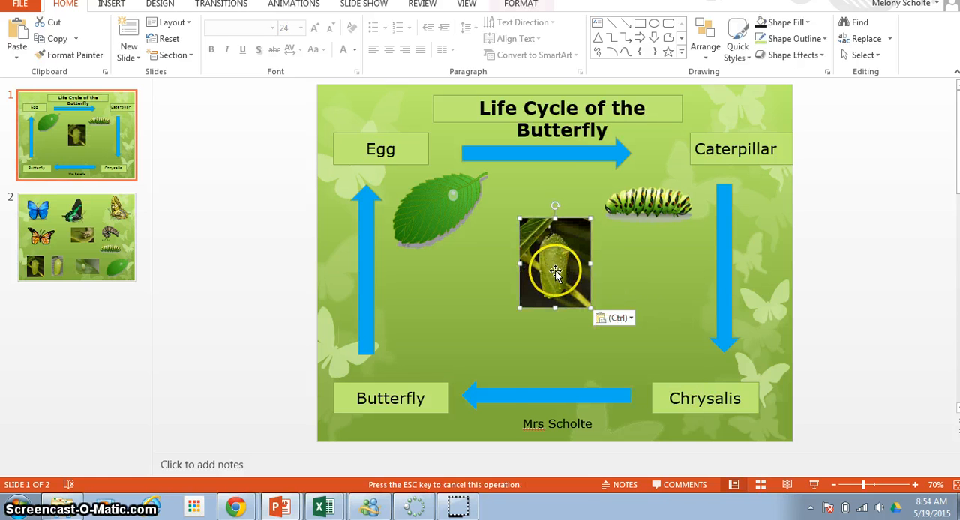
drag(555, 270, 646, 308)
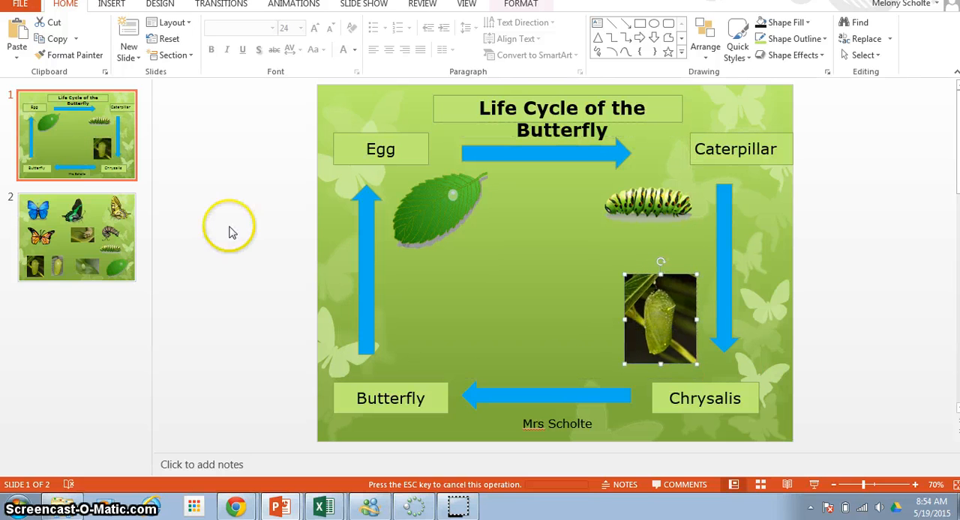
click(76, 237)
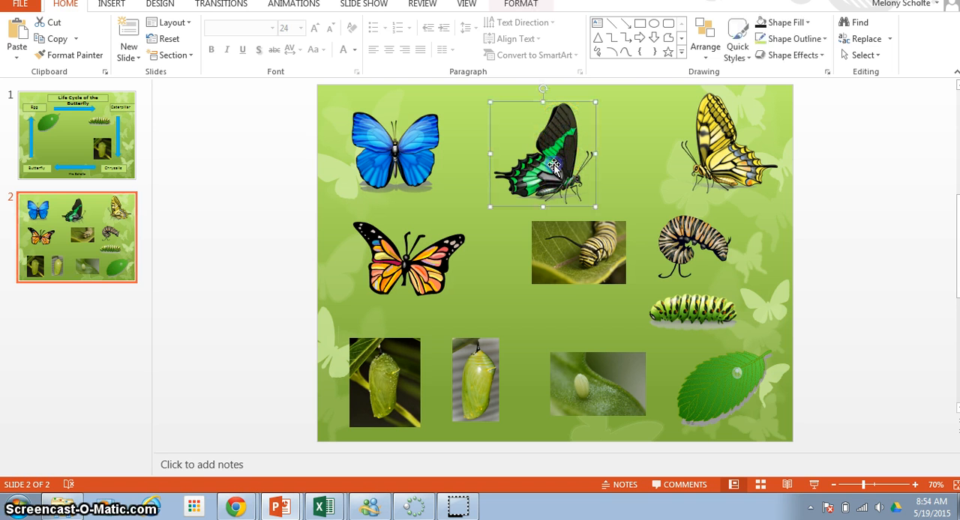
Copy the green butterfly from slide 2 and paste it as a picture above the Butterfly label
right_click(554, 167)
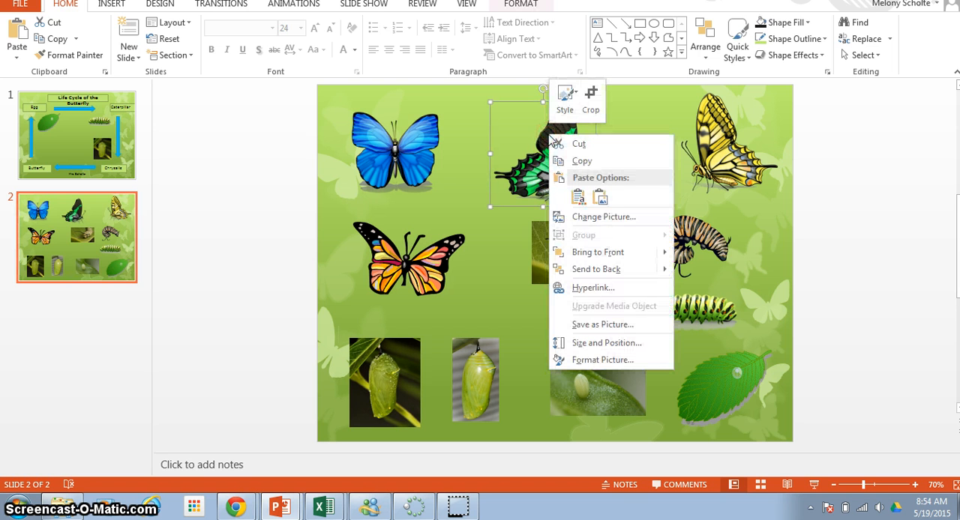
mouse_move(579, 144)
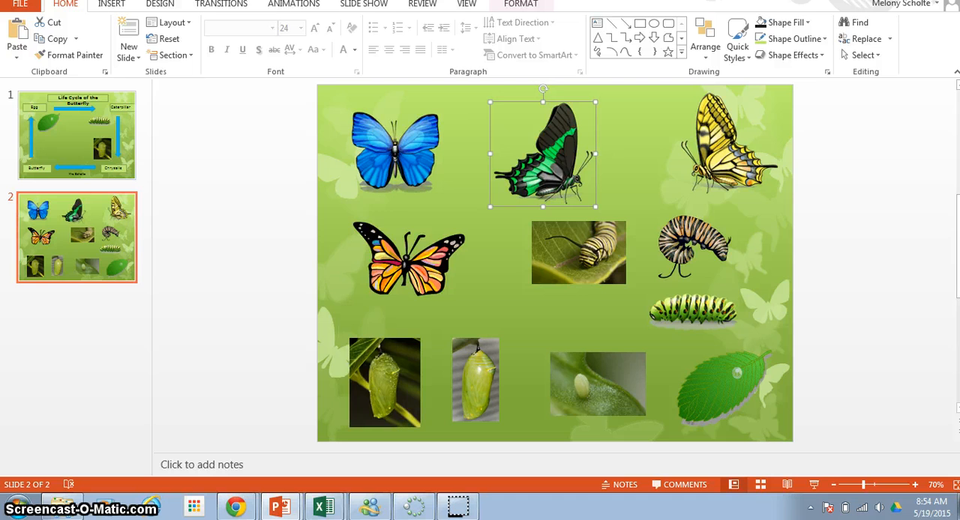
click(76, 135)
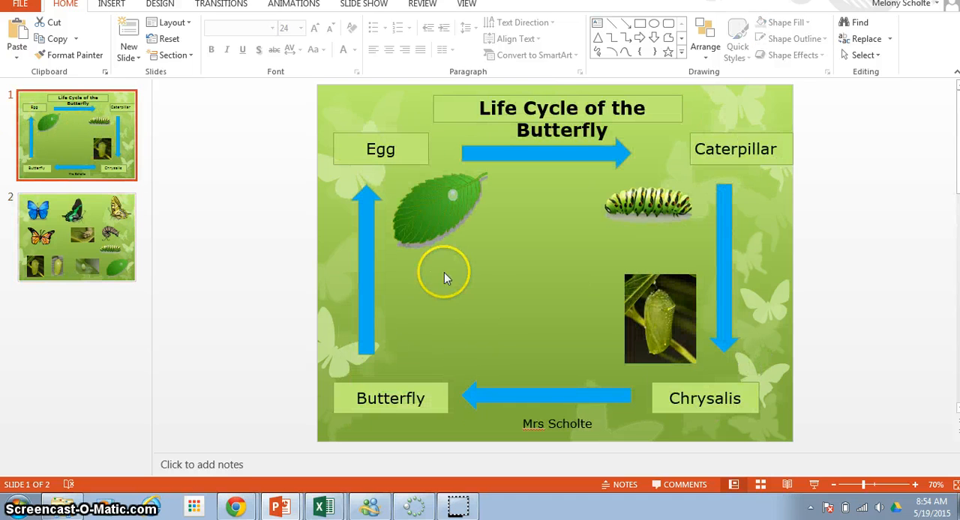
right_click(445, 279)
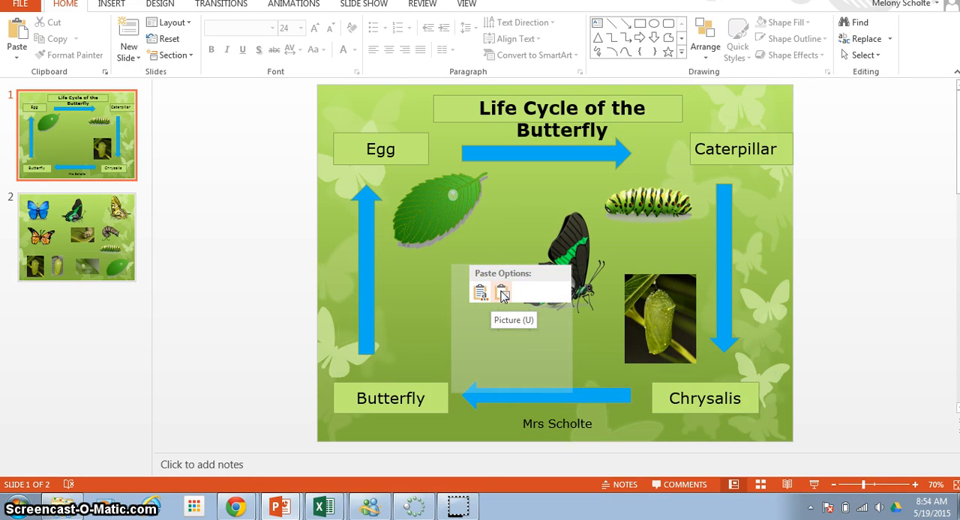
click(502, 292)
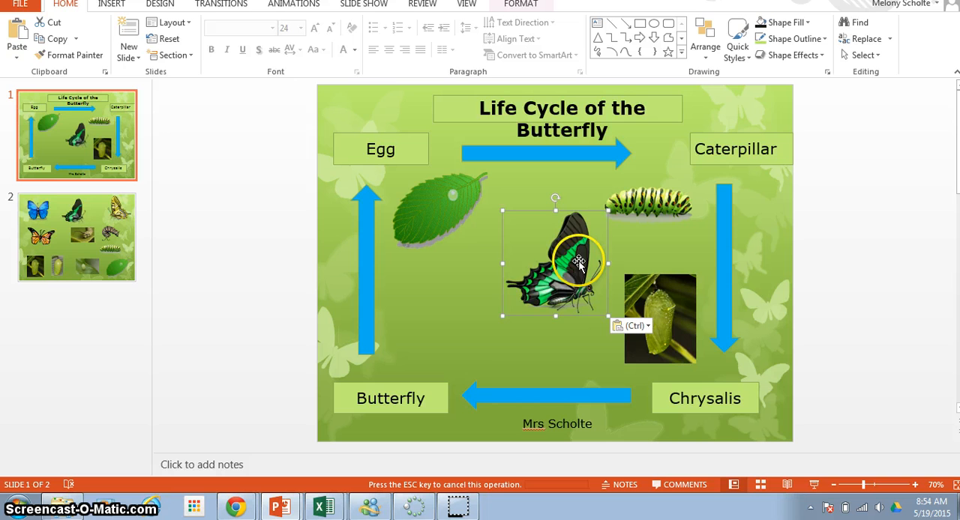
drag(578, 262, 478, 312)
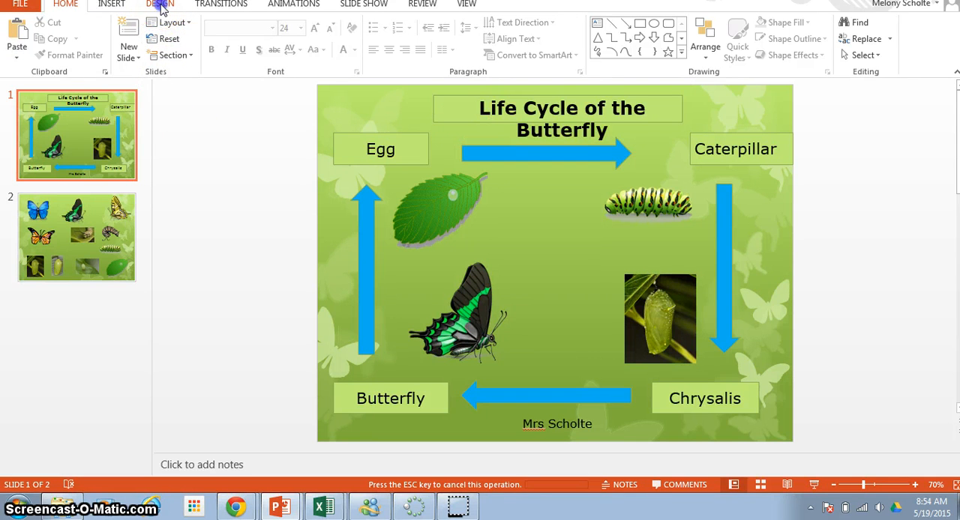
click(159, 4)
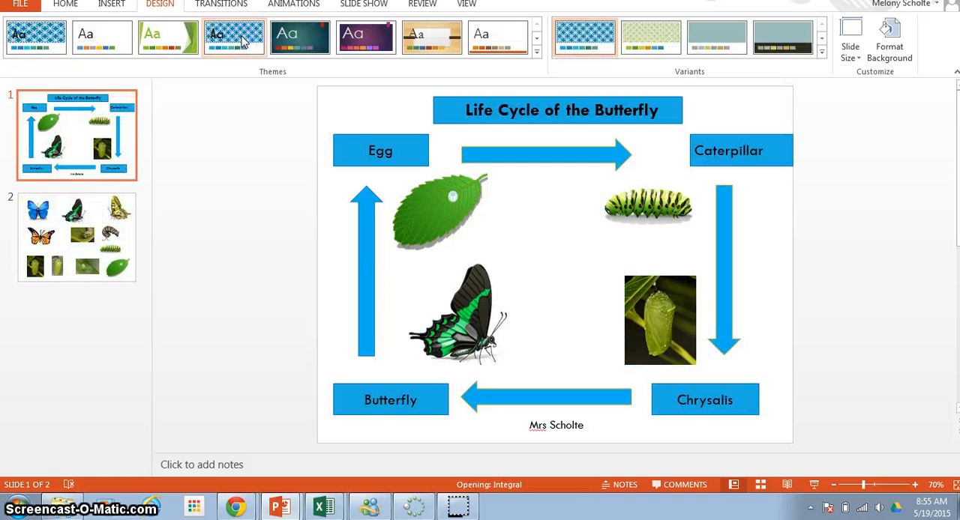
Preview the purple and wood-framed themes, then apply the blue Slice theme
click(300, 38)
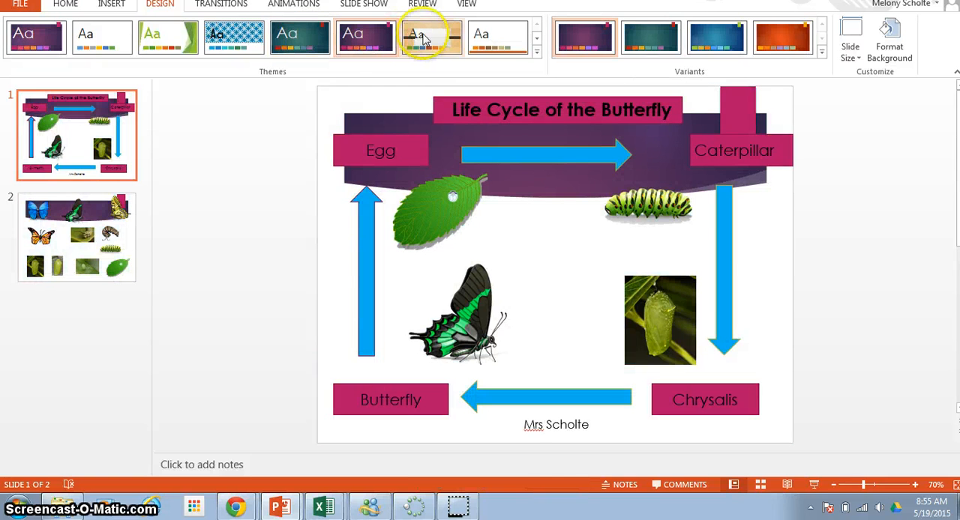
click(432, 36)
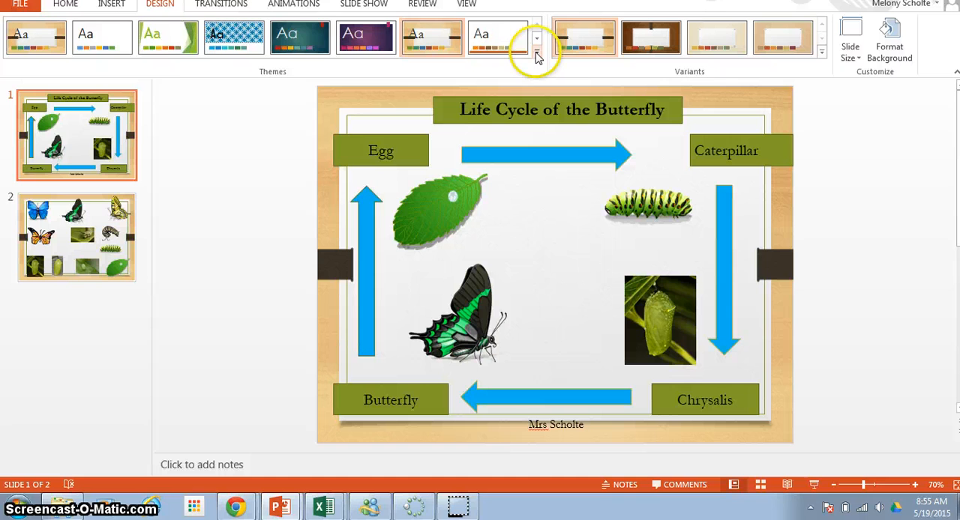
click(536, 39)
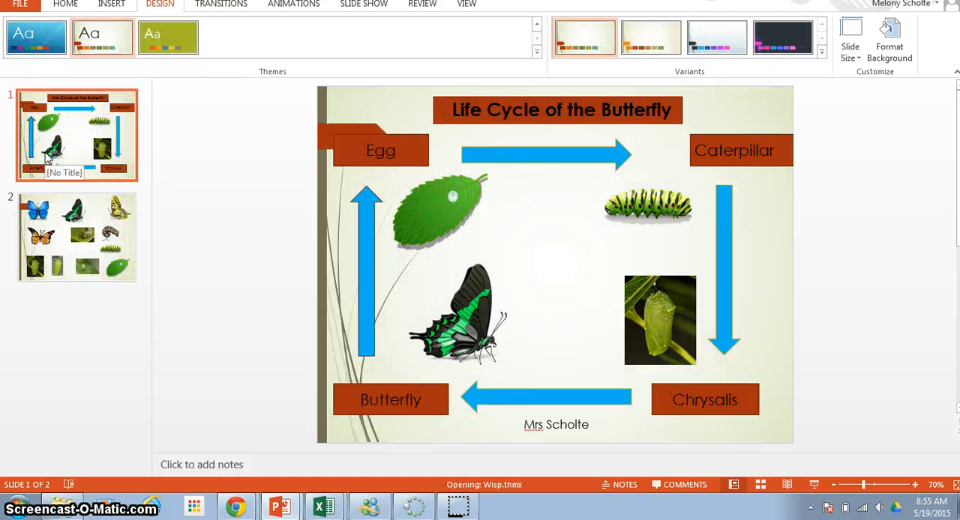
click(35, 38)
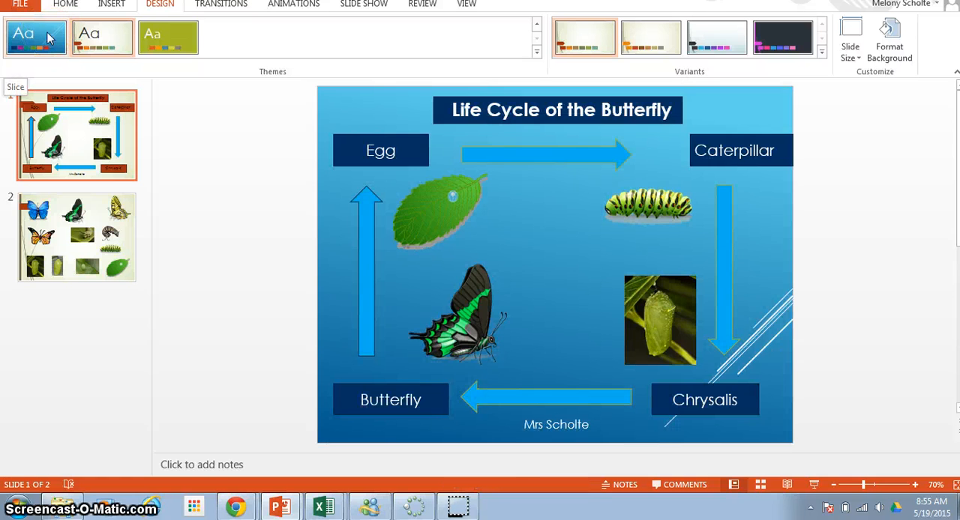